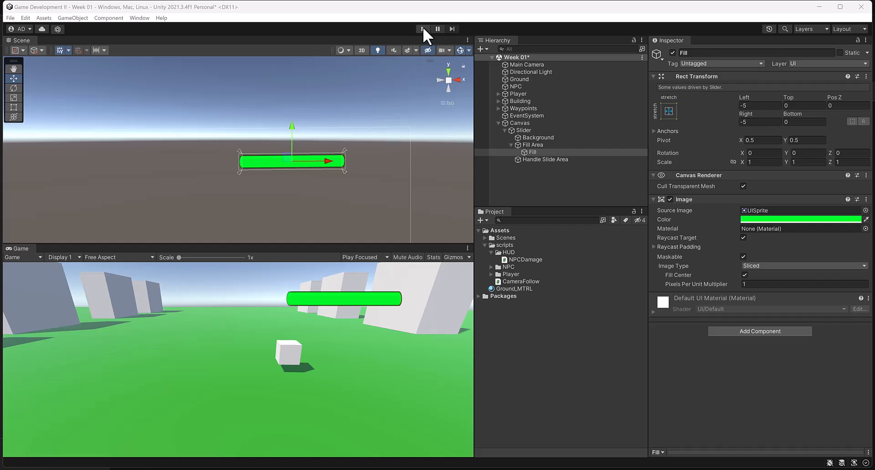
- Select the Player and set its Character Movement Speed to 12
click(422, 28)
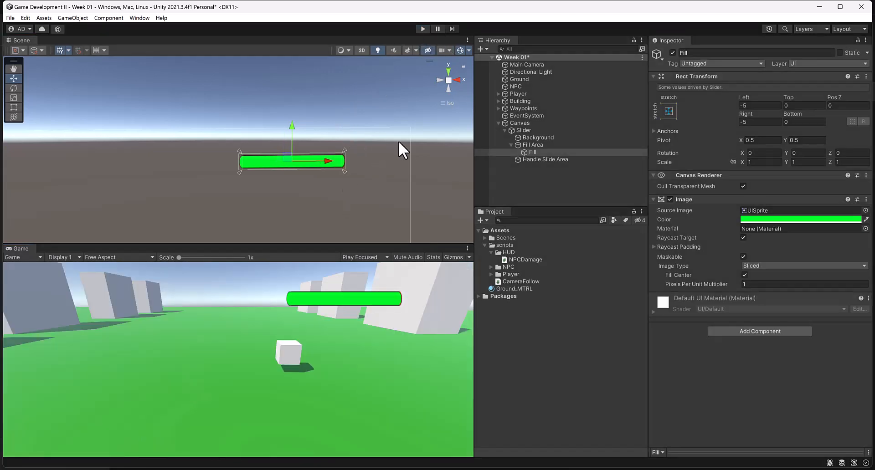
click(498, 123)
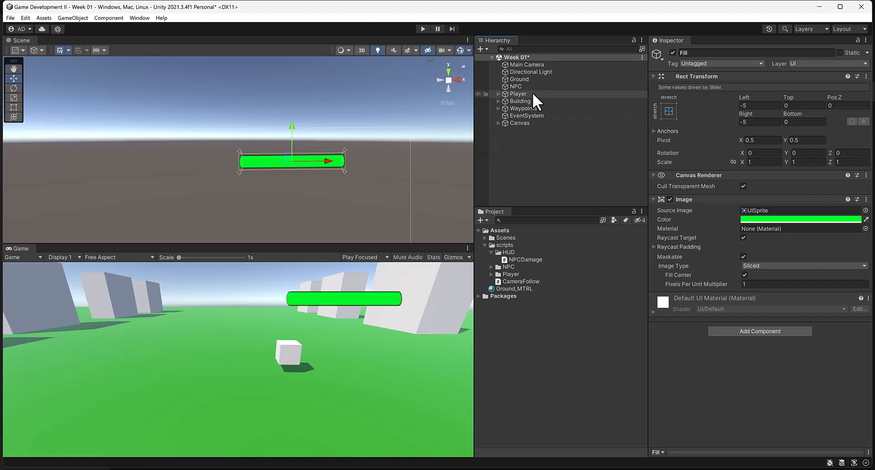
click(518, 93)
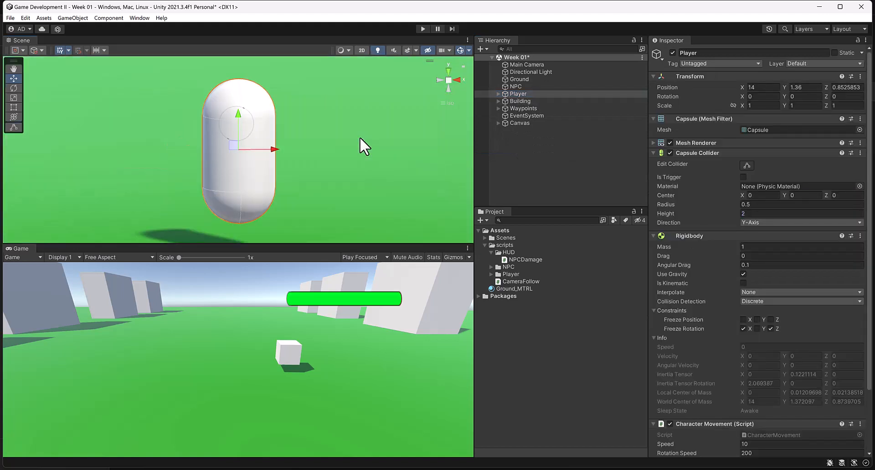
scroll(down, 3)
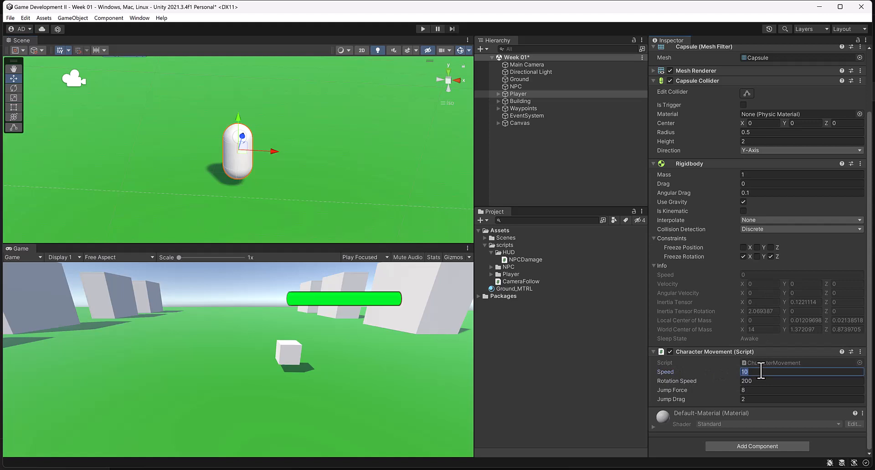
text(12)
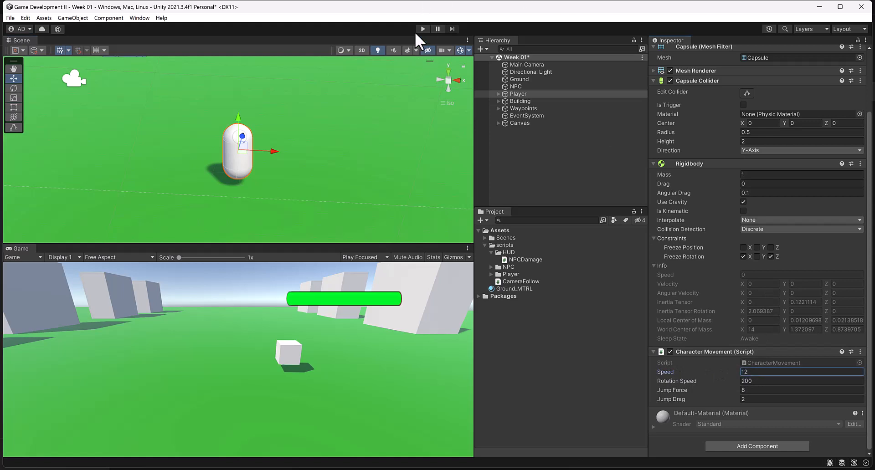
click(423, 29)
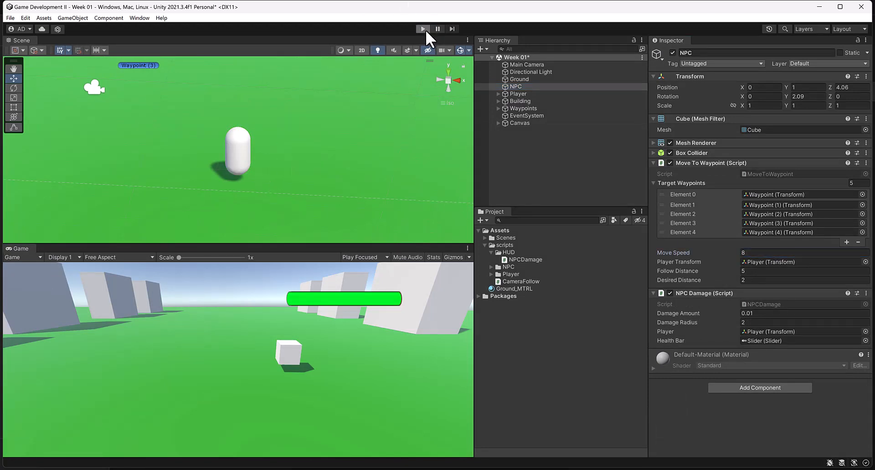
click(422, 28)
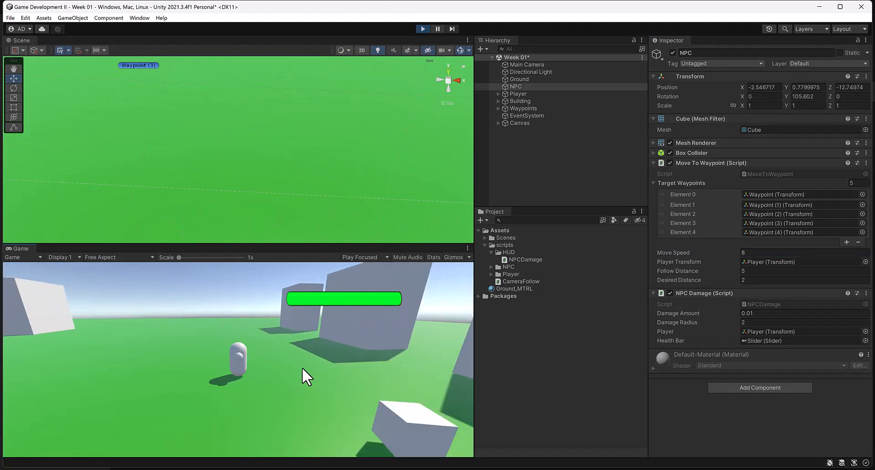
mouse_move(277, 387)
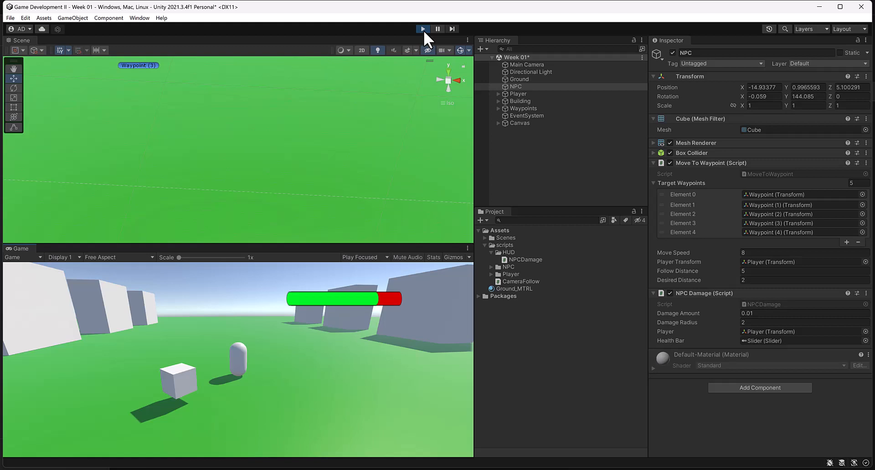
click(422, 29)
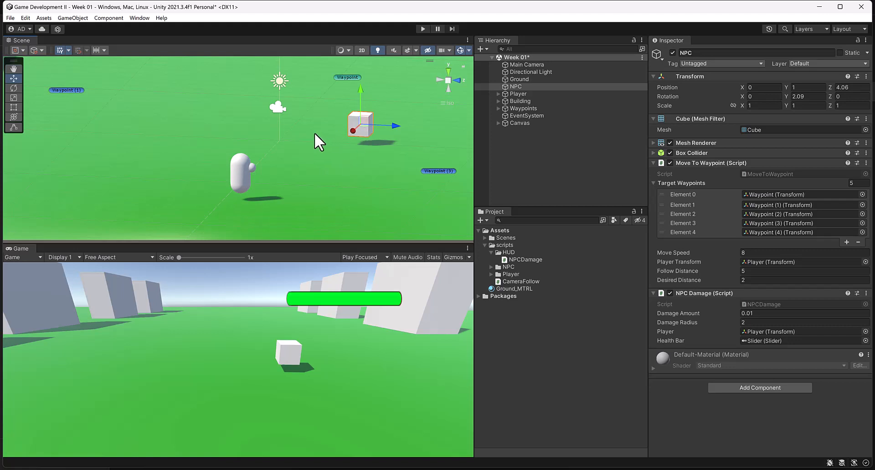
mouse_move(332, 390)
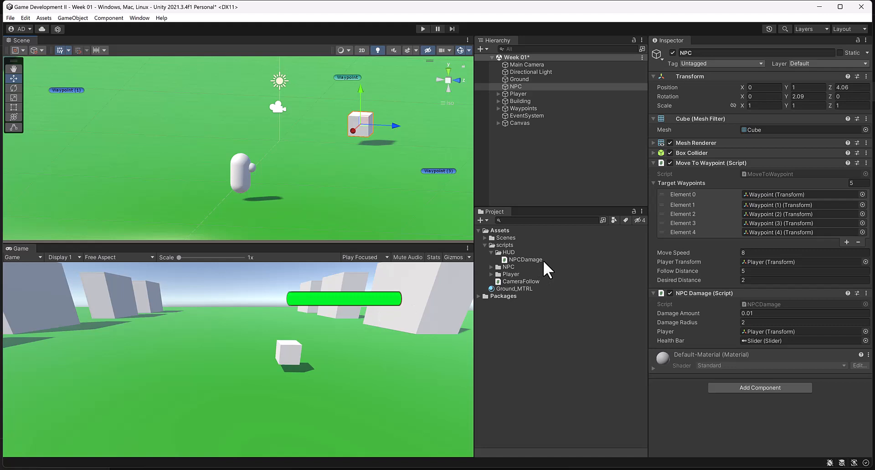
- Add 'using TMPro;' to the NPCDamage script and save it
click(525, 260)
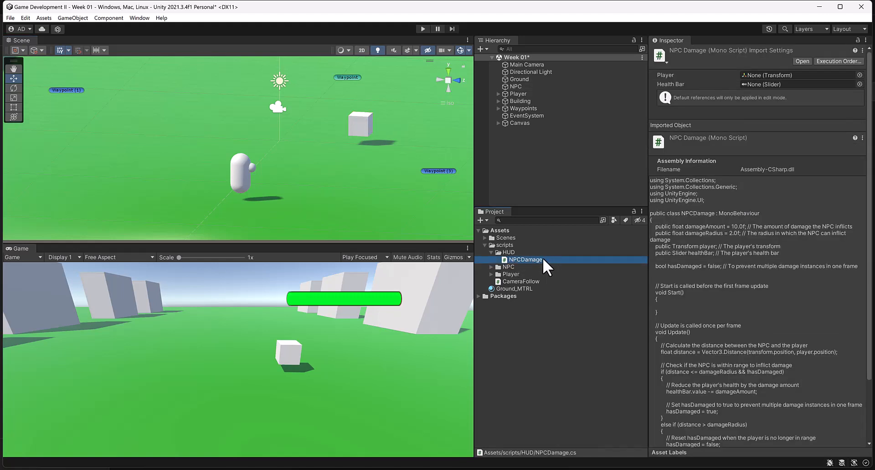
double_click(525, 260)
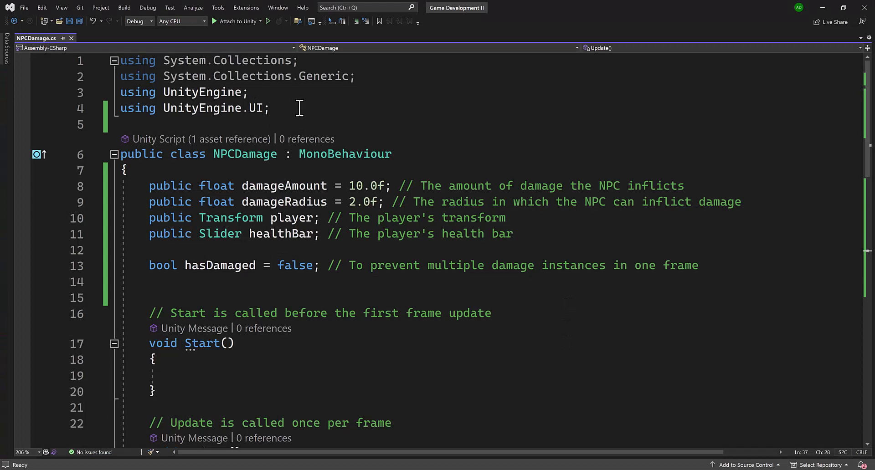
text(using TMPro;)
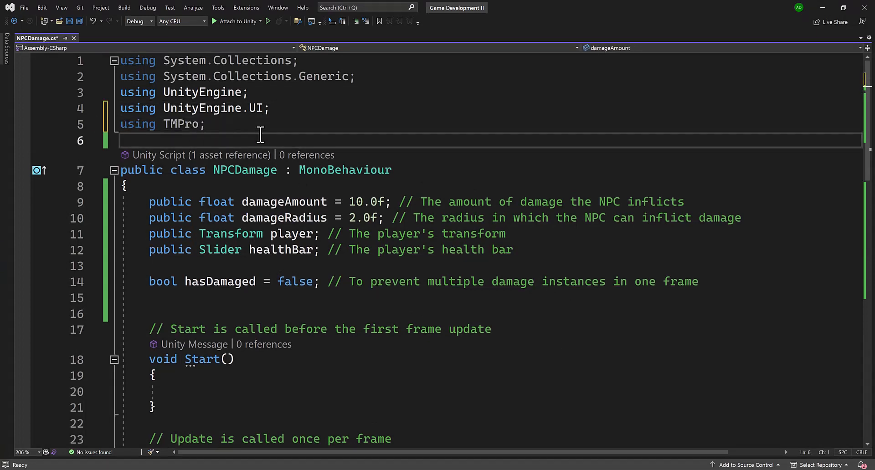
key(ctrl+s)
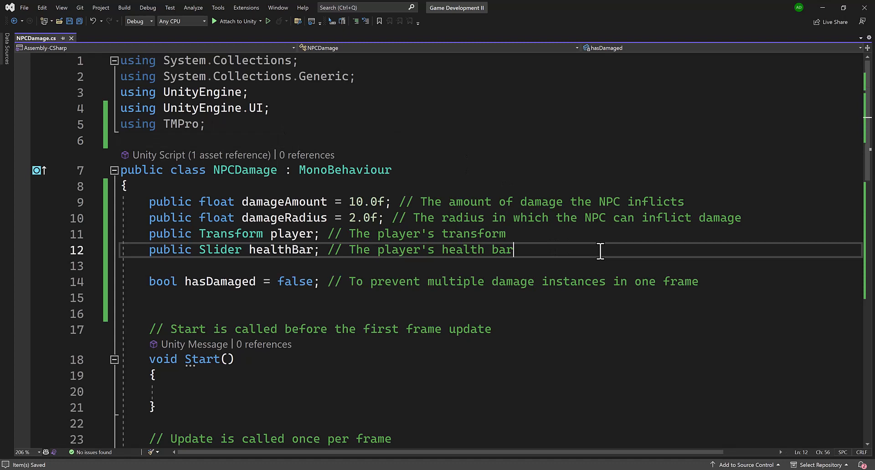
- Declare a public TextMeshProUGUI message field for the zero-health message
text(public TextMeshProUGUI healthText; // The player's health text)
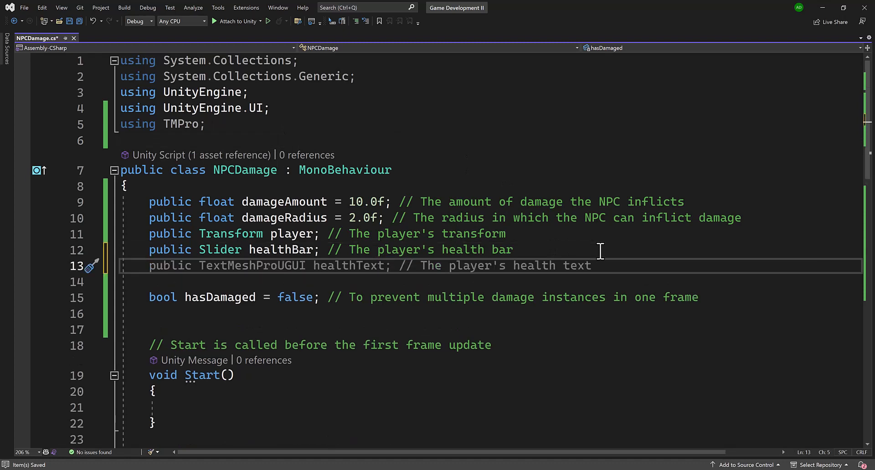
mouse_move(452, 279)
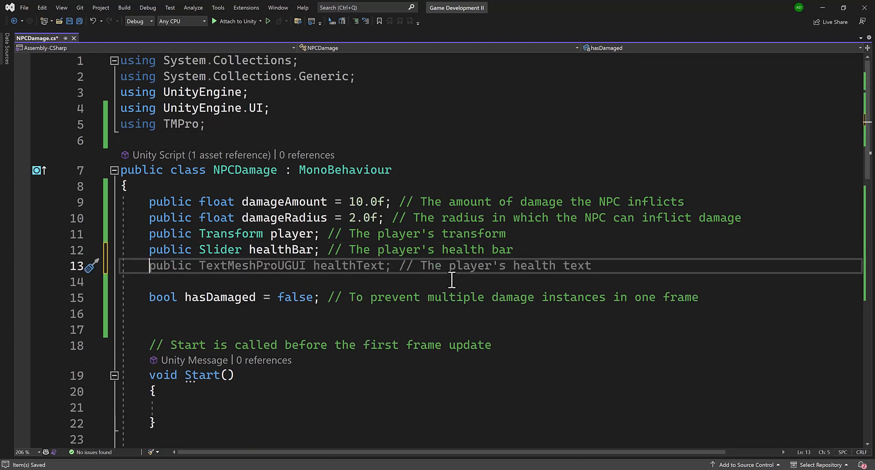
mouse_move(610, 273)
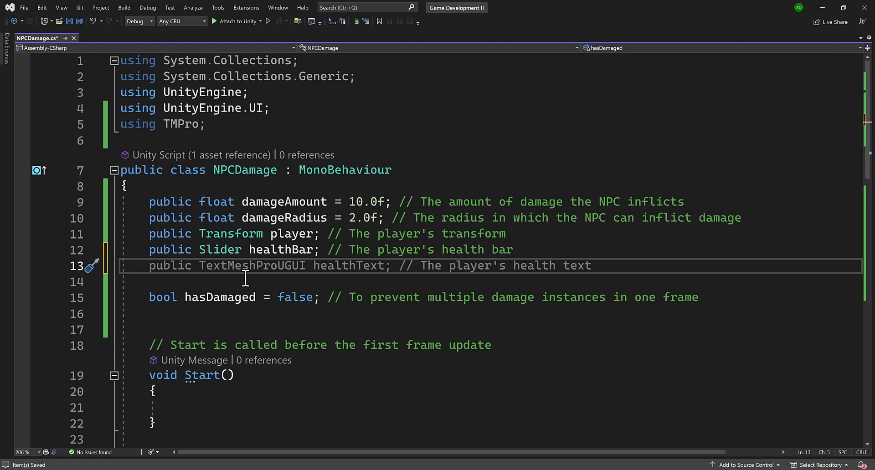
text(message; // The message to display when the player's health reaches zero)
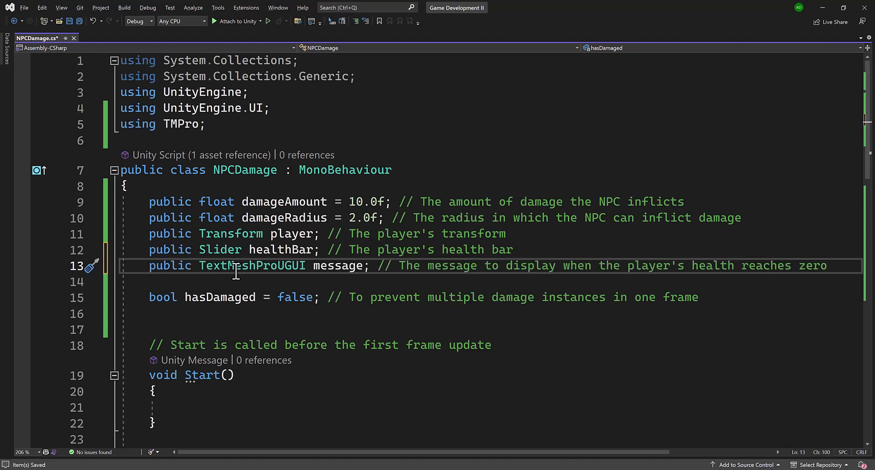
double_click(252, 266)
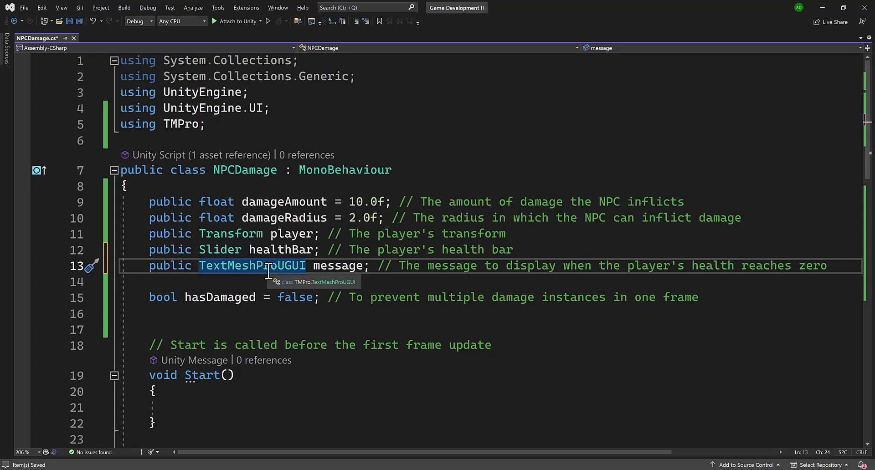
double_click(338, 266)
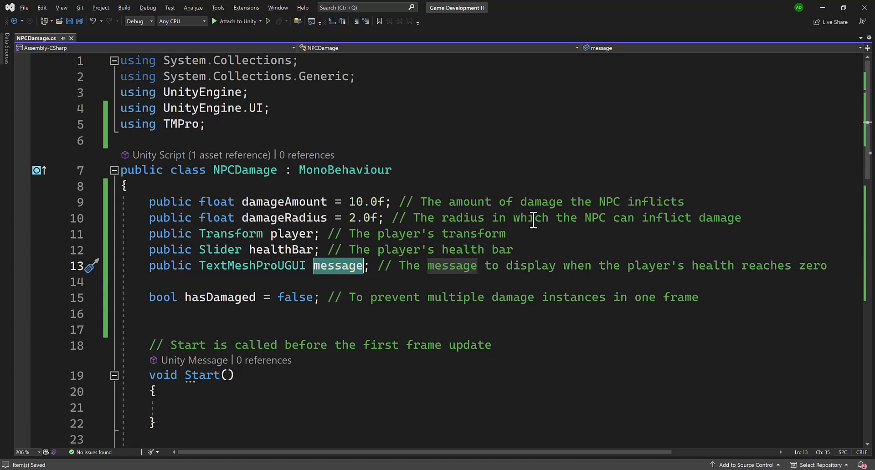
mouse_move(421, 293)
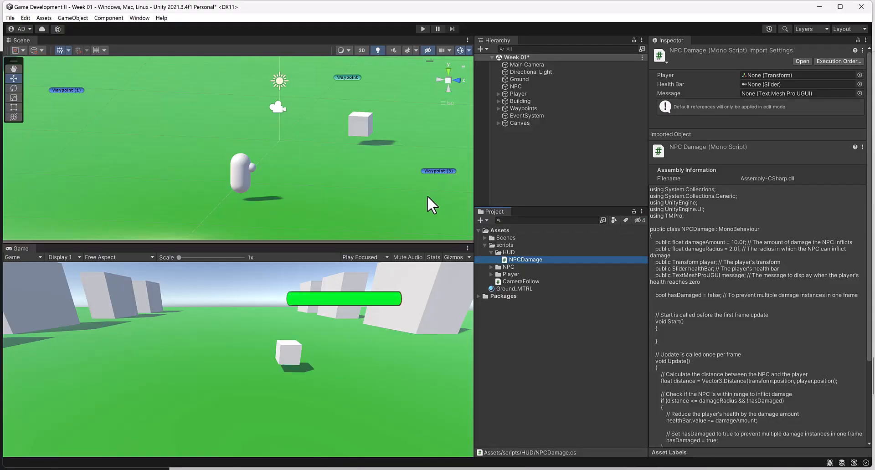
mouse_move(525, 88)
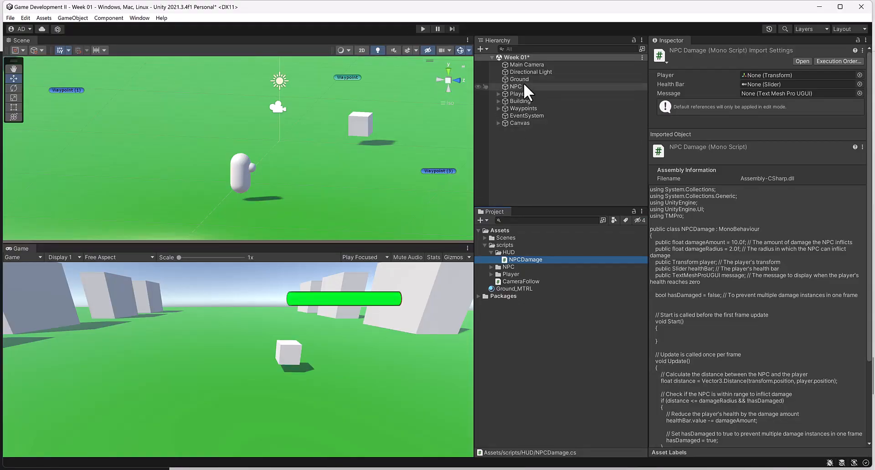
- Create a Text - TextMeshPro object as a child of the Canvas
click(516, 87)
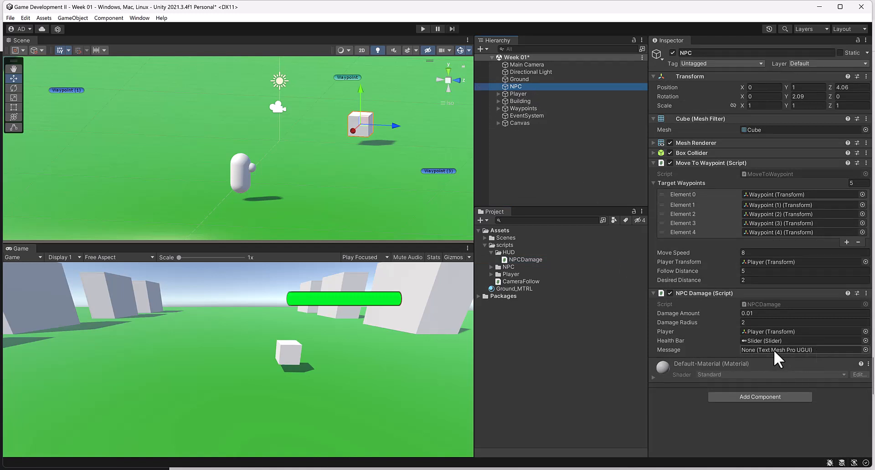
mouse_move(620, 174)
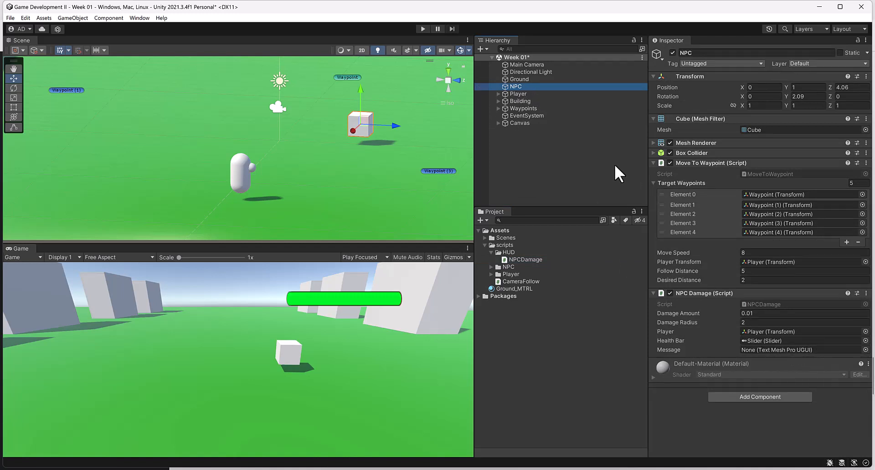
click(499, 123)
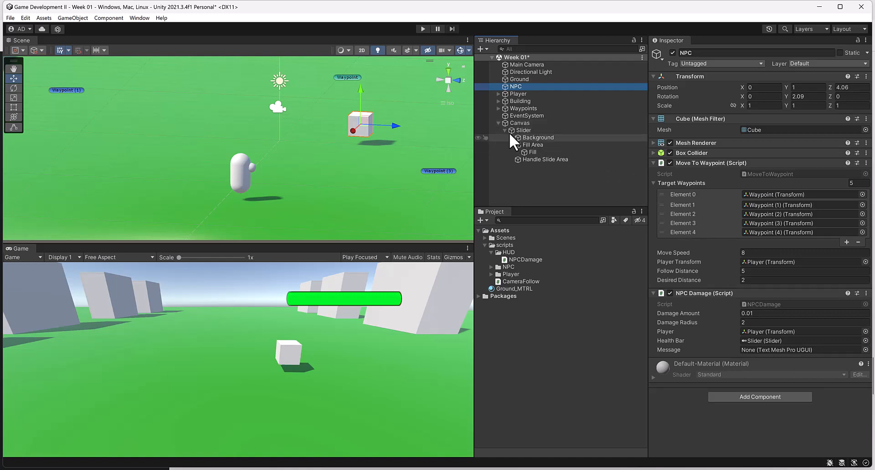
right_click(519, 123)
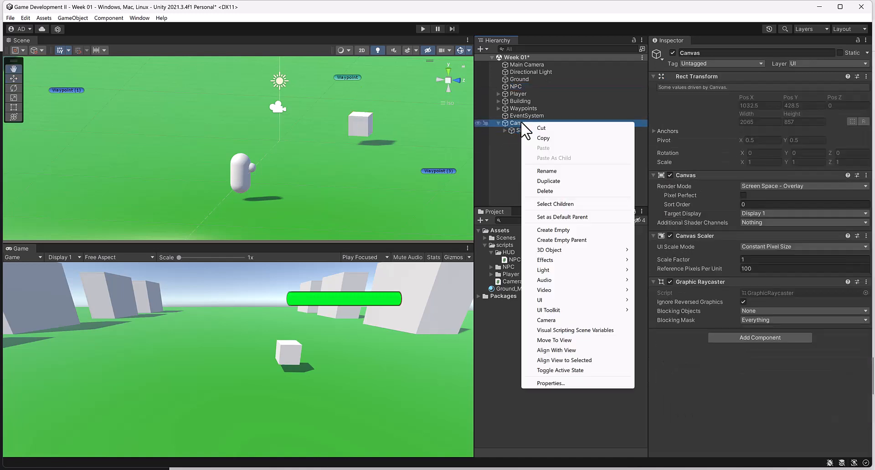
mouse_move(600, 164)
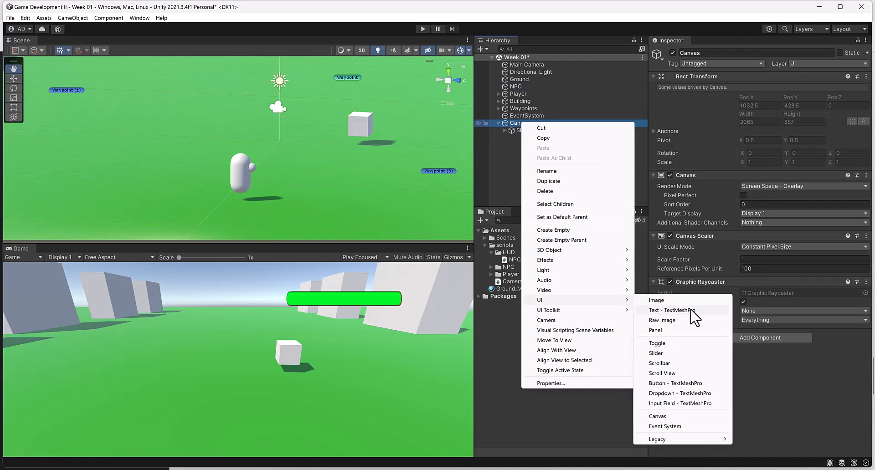
click(669, 310)
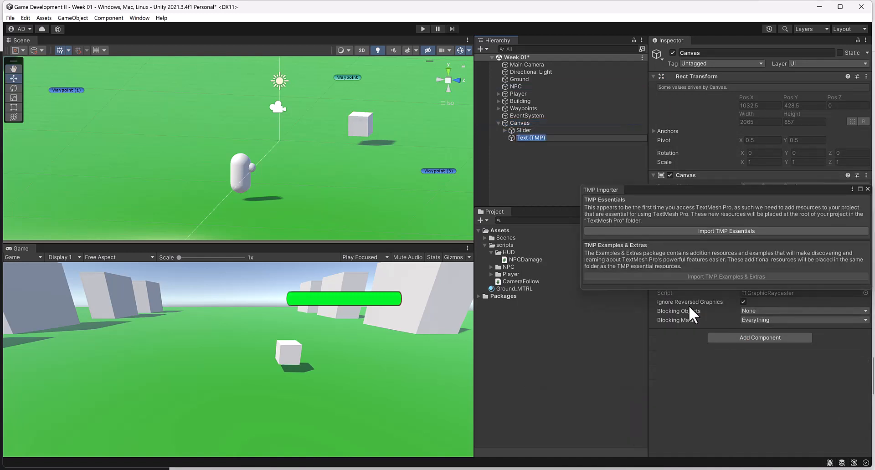
click(550, 150)
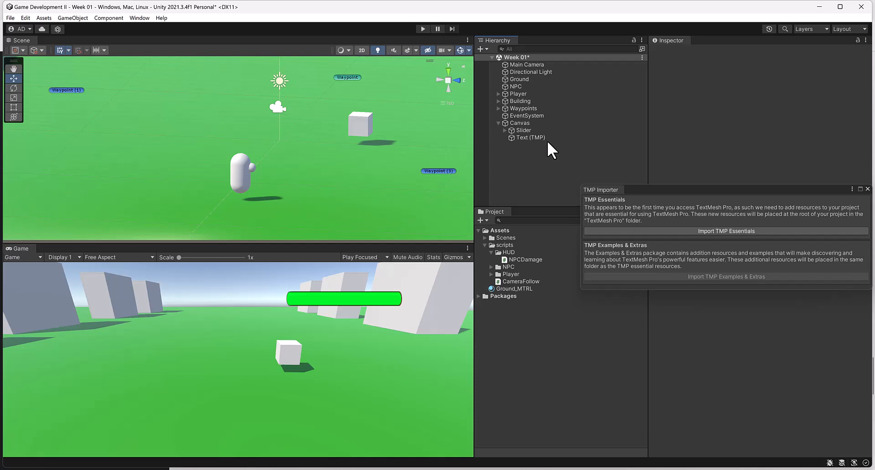
- Import TMP Essentials and replace the text object's placeholder with 'Test'
click(529, 138)
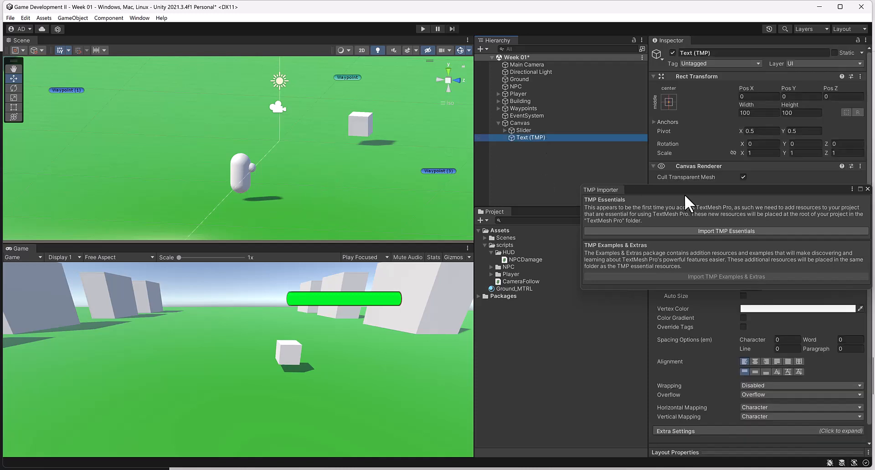
click(727, 230)
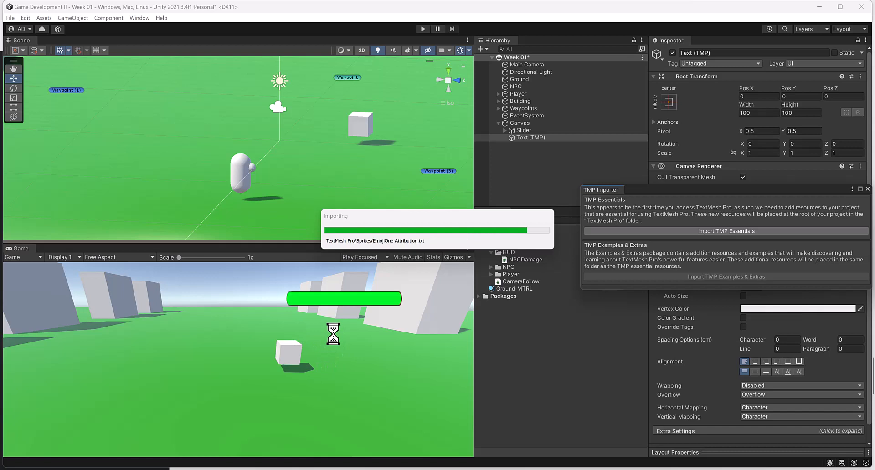
click(727, 230)
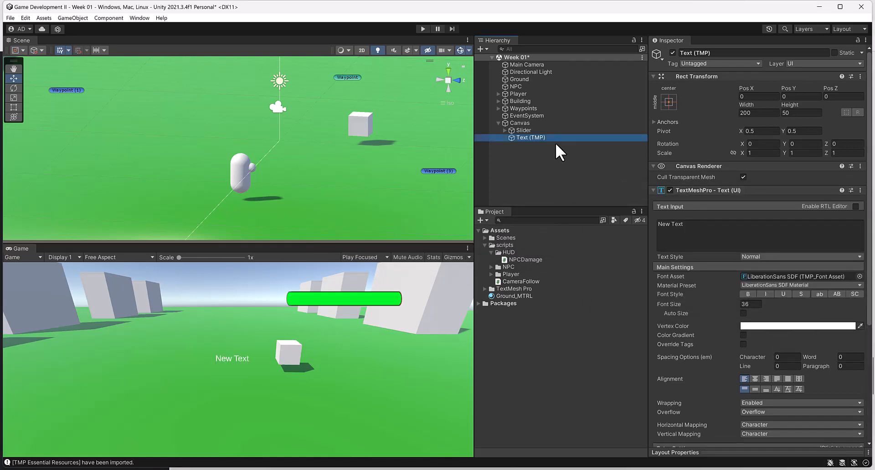
click(759, 223)
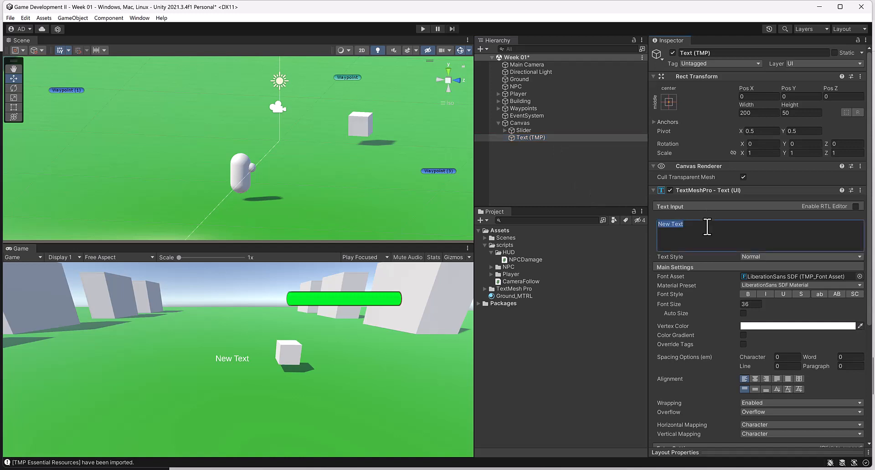
key(Delete)
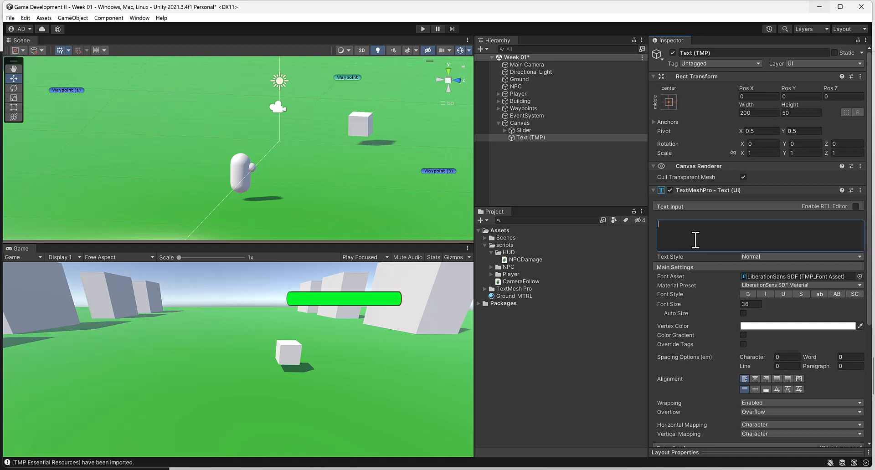
text(Test)
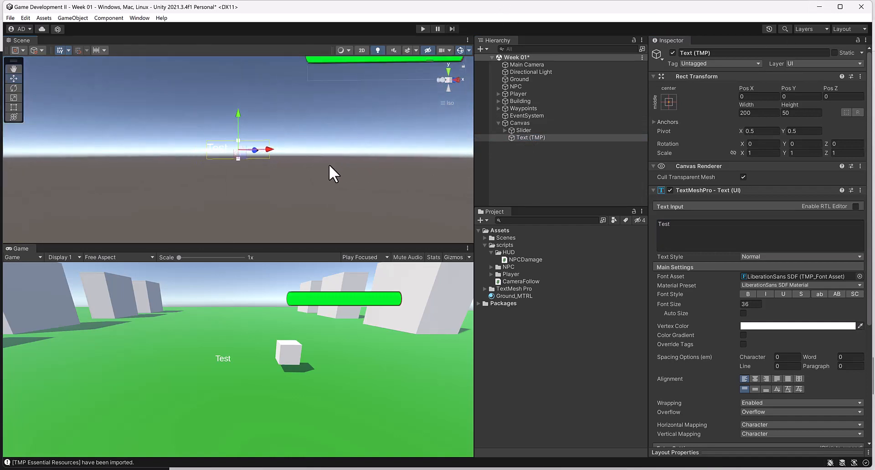
- Move the Test text just under the green health bar and set its Vertex Color to black
drag(238, 140, 240, 114)
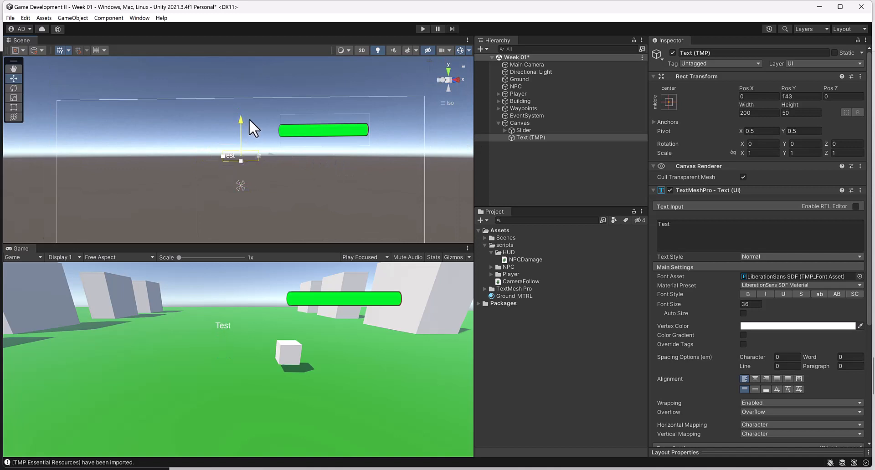
drag(254, 126, 273, 145)
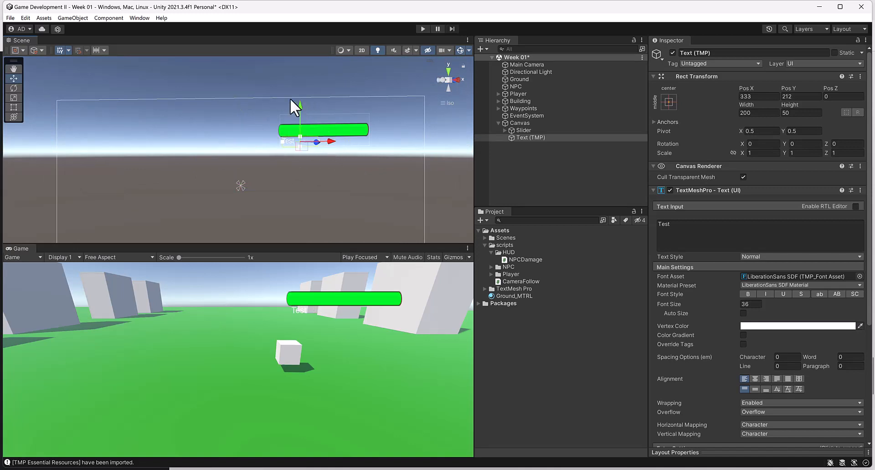
drag(300, 123, 300, 108)
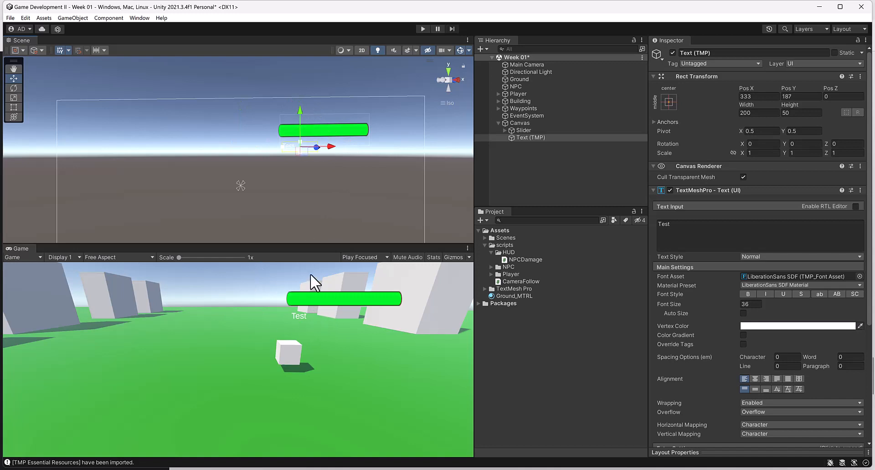
click(797, 326)
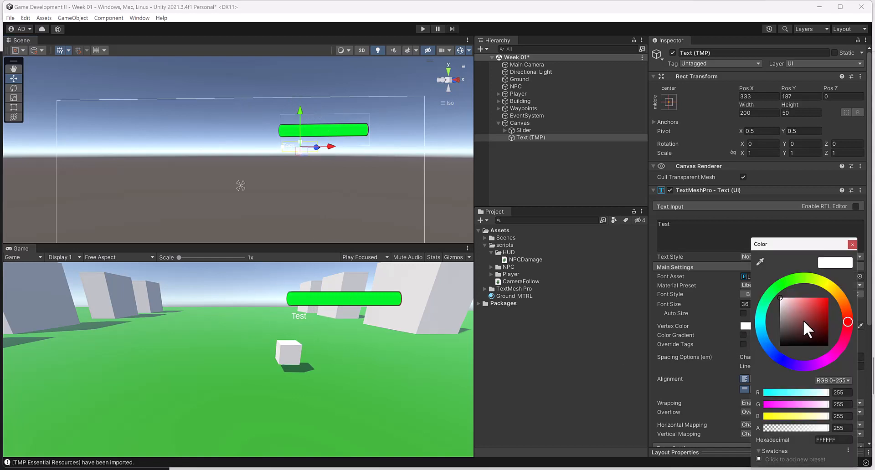
click(852, 244)
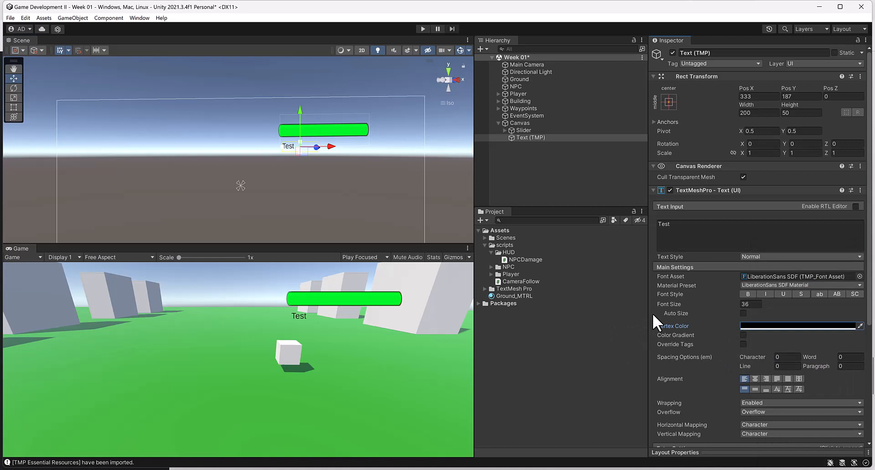
mouse_move(723, 342)
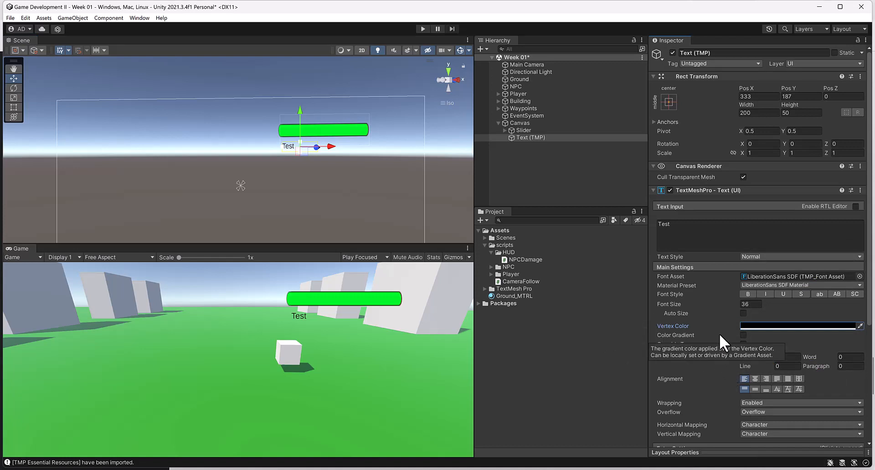
- Browse the text object's remaining TextMeshPro settings without changes
scroll(down, 3)
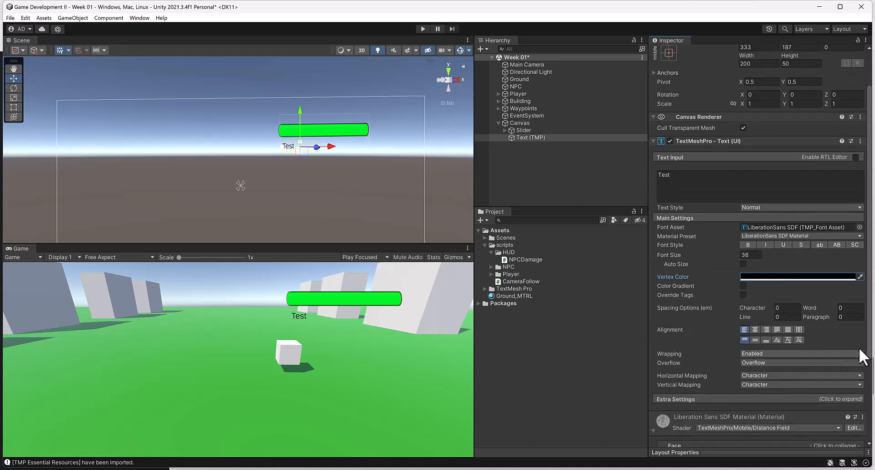
mouse_move(830, 286)
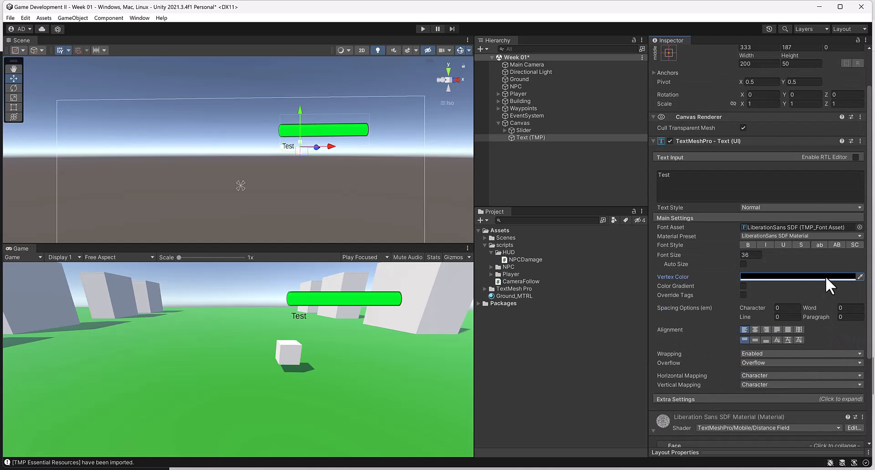
scroll(down, 3)
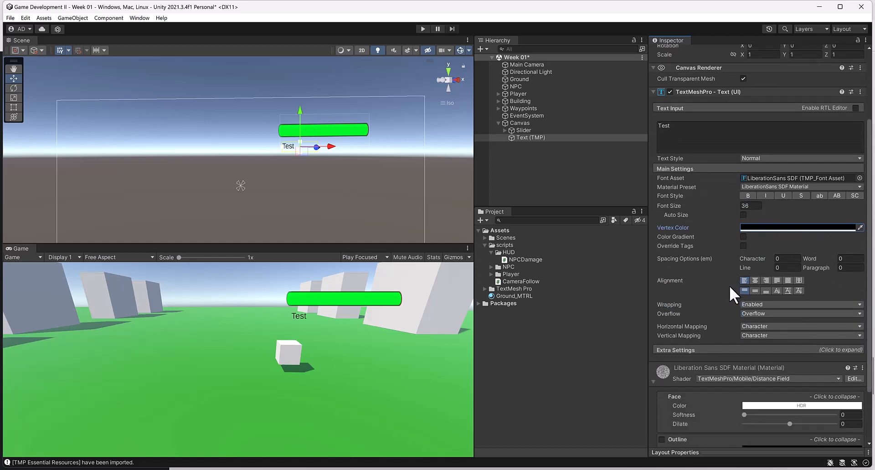
scroll(down, 3)
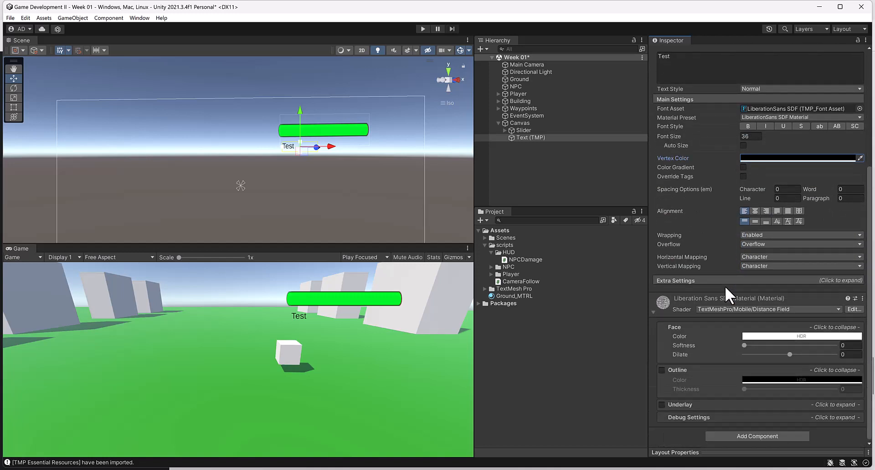
mouse_move(717, 294)
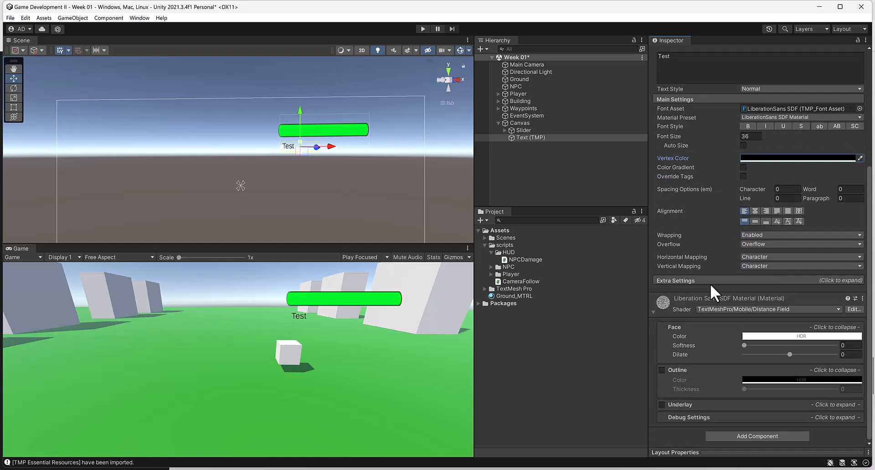
scroll(up, 3)
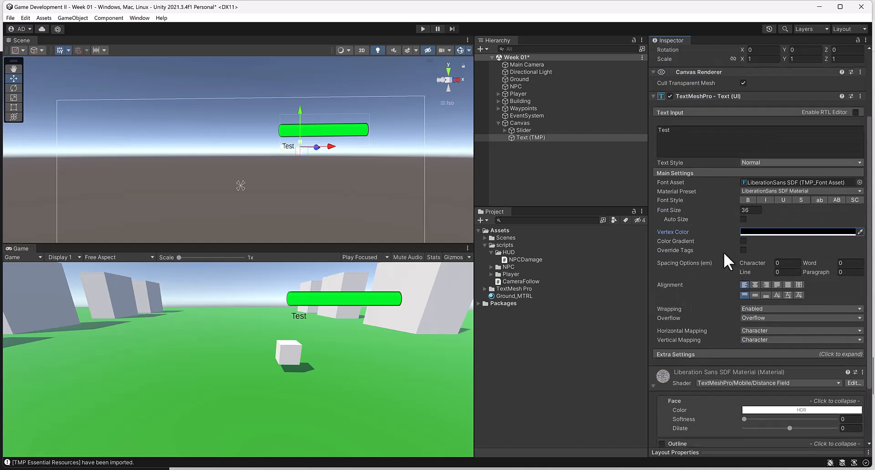
mouse_move(837, 200)
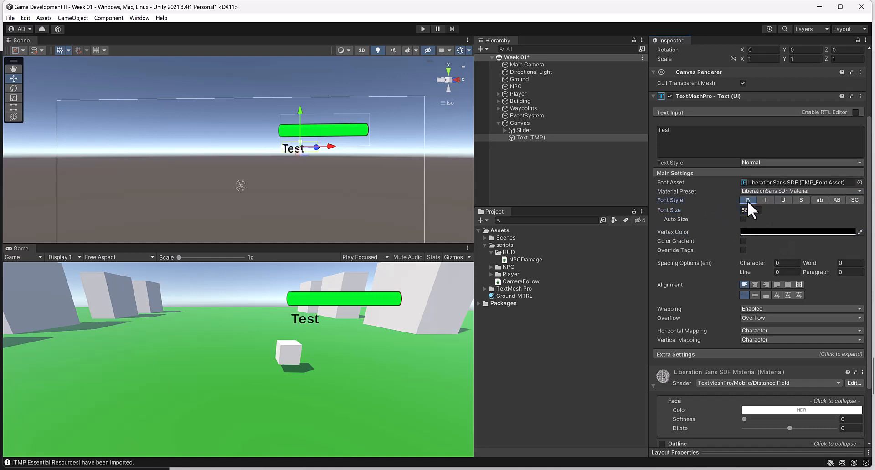
mouse_move(801, 200)
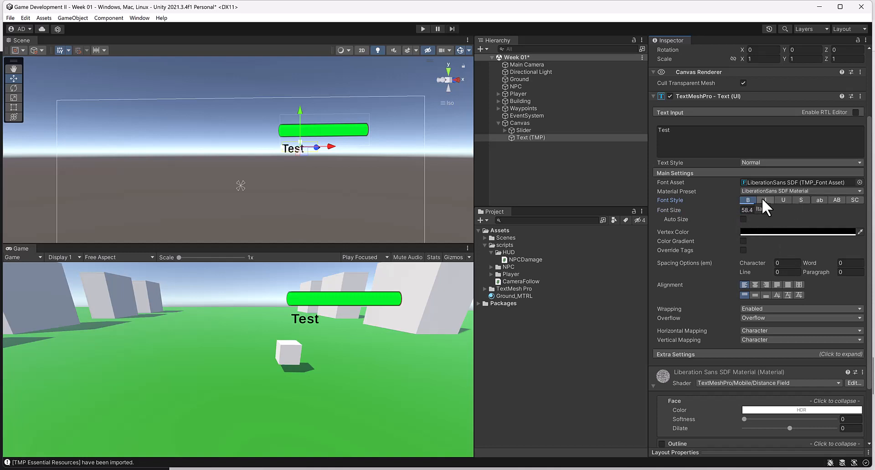
mouse_move(703, 292)
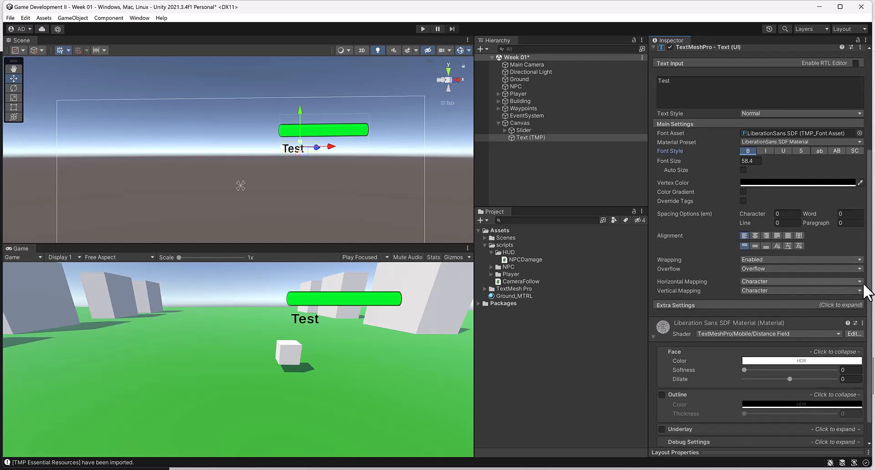
- Make the Test text bold at font size 58.4 and enlarge its box
scroll(up, 3)
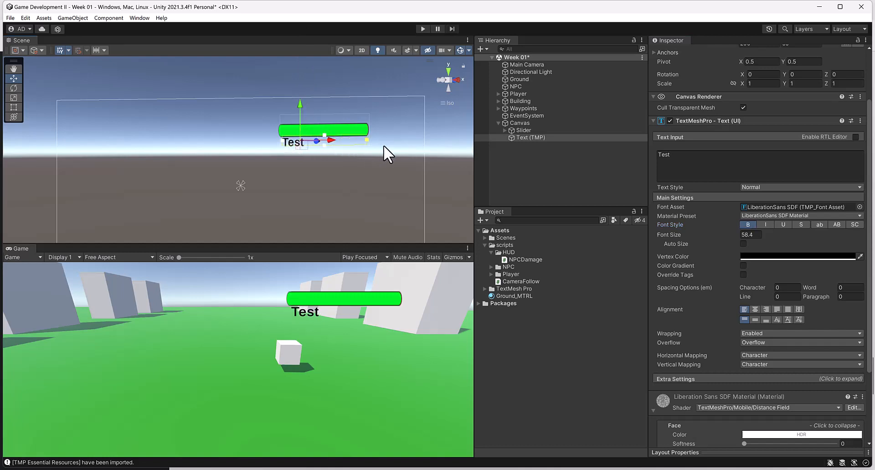
mouse_move(326, 167)
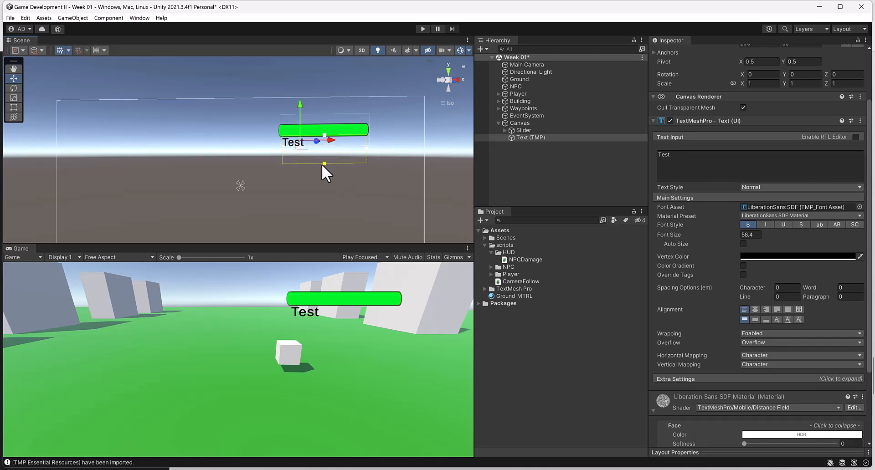
mouse_move(388, 170)
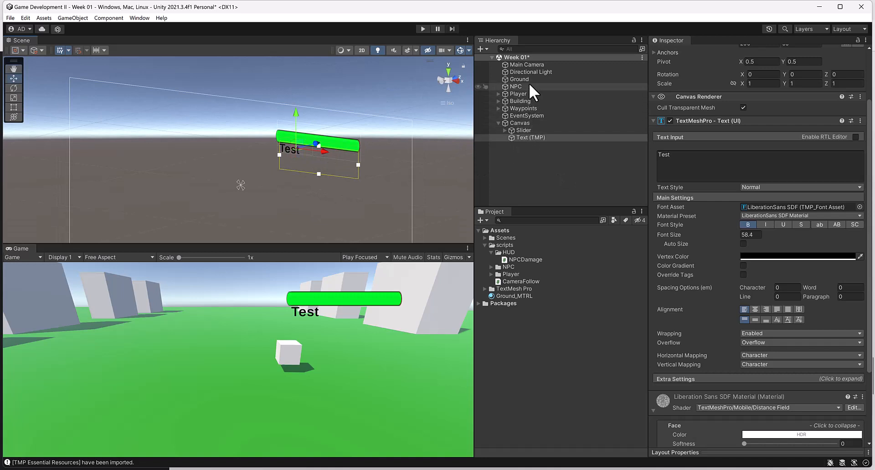
- Reopen the NPCDamage script in Visual Studio showing the message field
click(516, 87)
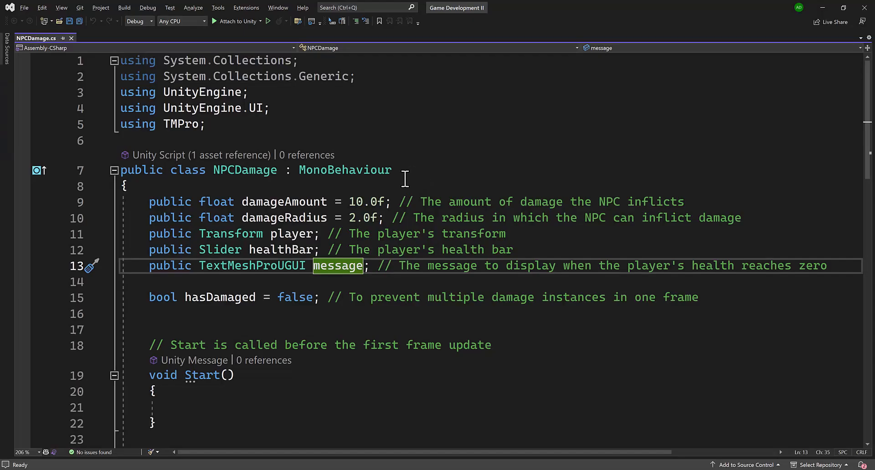
- Add 'if (healthBar.value == 0) { message.gameObject.SetActive(true); }' after the health reduction and save
scroll(down, 3)
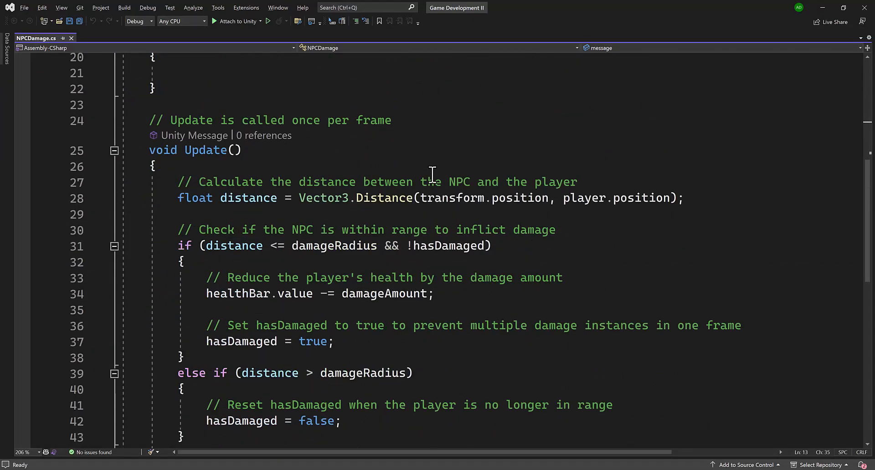
scroll(down, 3)
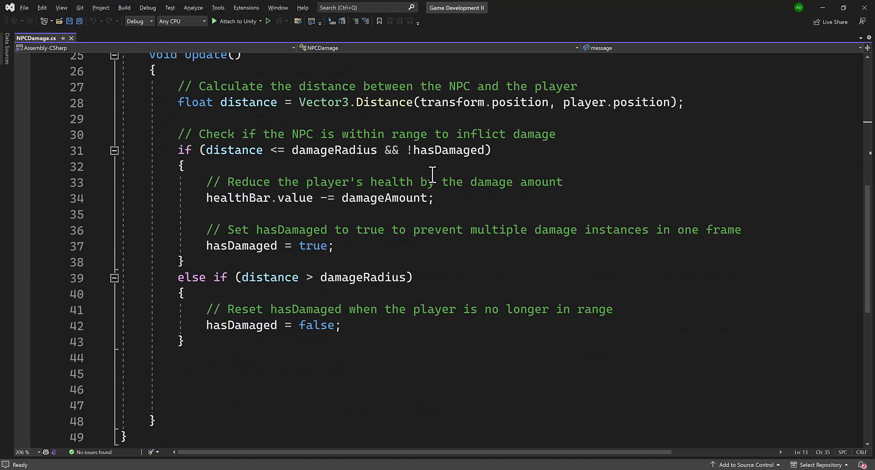
mouse_move(477, 192)
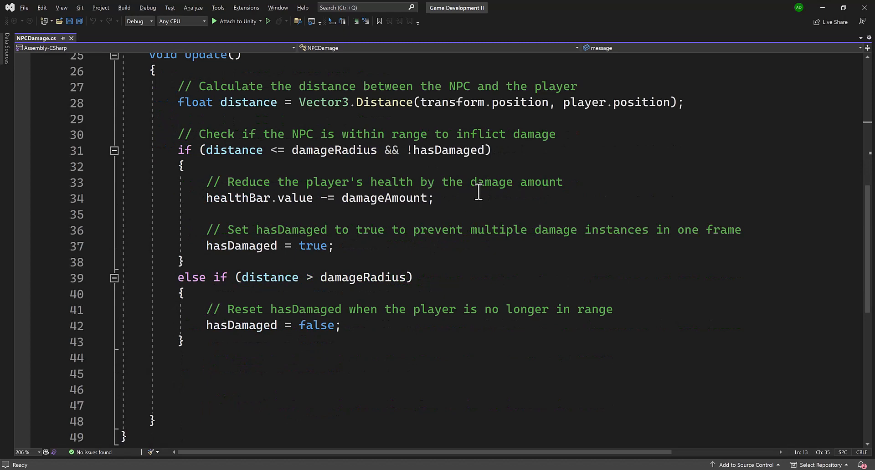
key(enter)
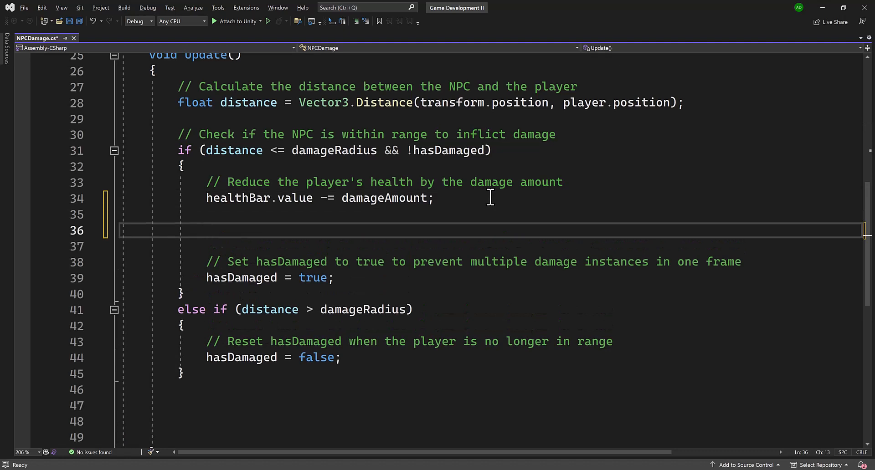
mouse_move(496, 203)
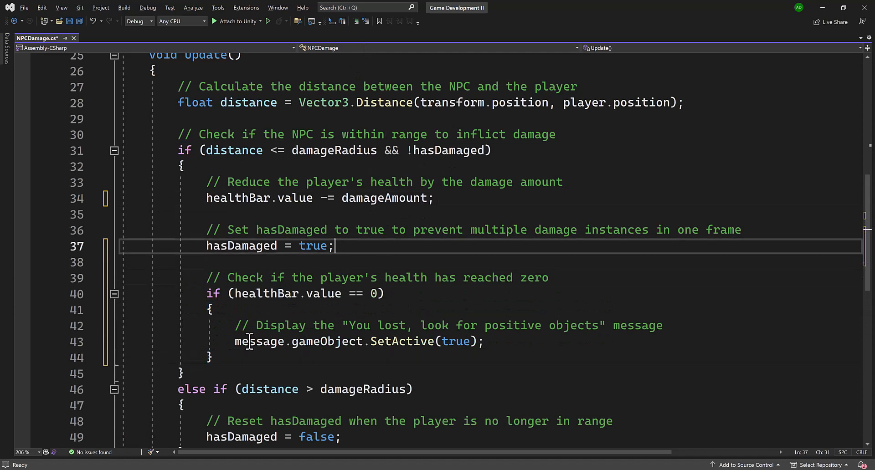
scroll(up, 3)
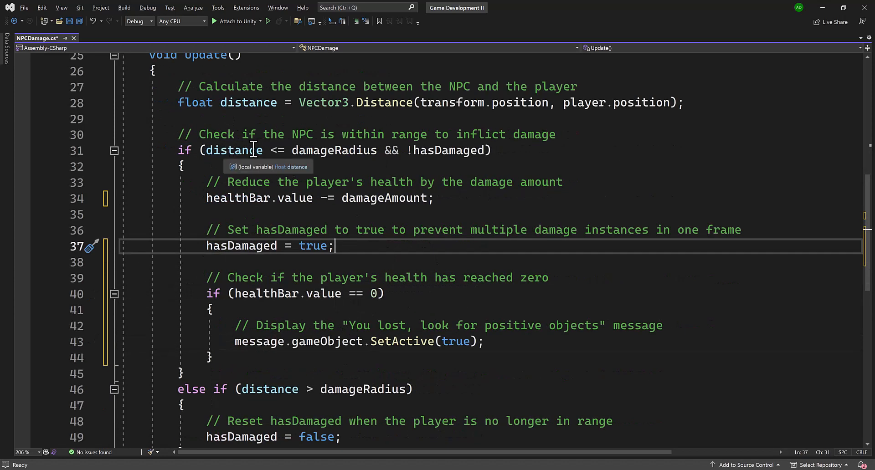
mouse_move(265, 363)
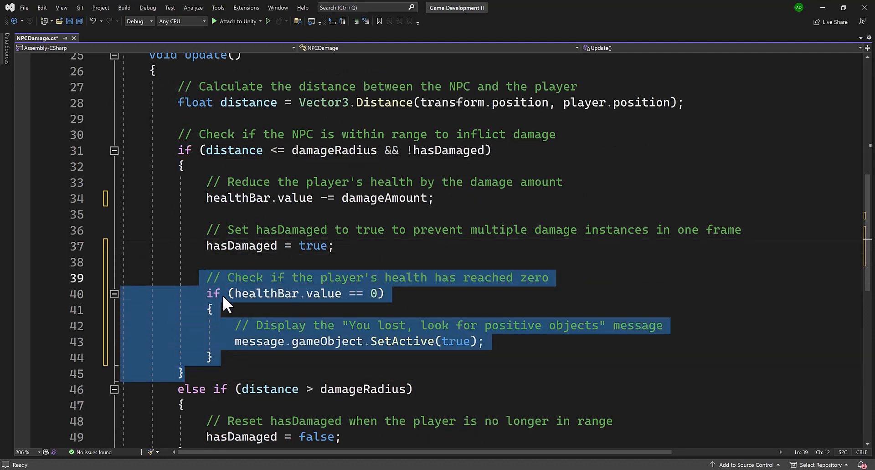
scroll(up, 3)
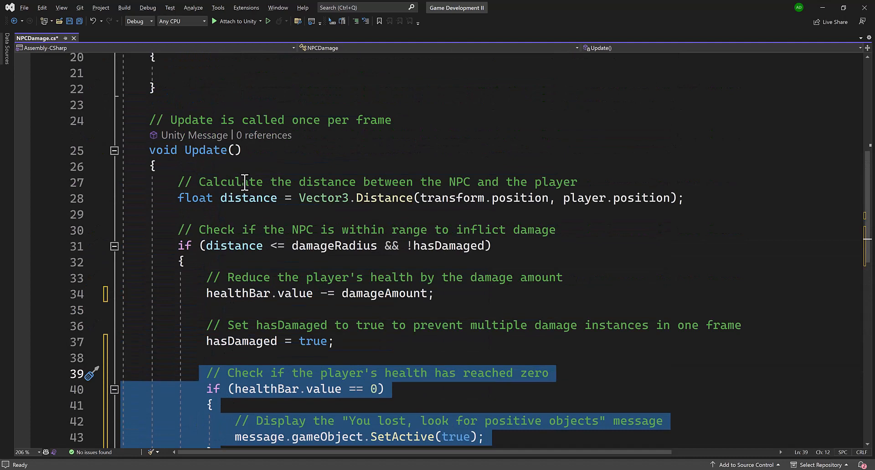
scroll(down, 3)
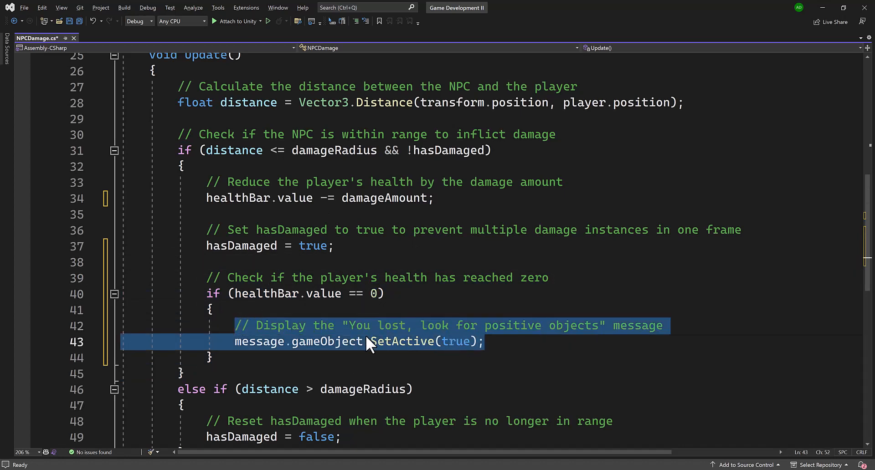
double_click(402, 342)
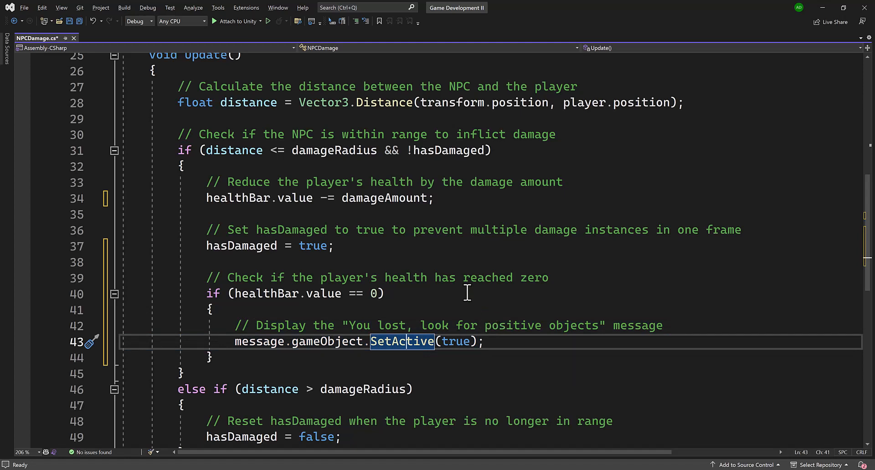
mouse_move(423, 325)
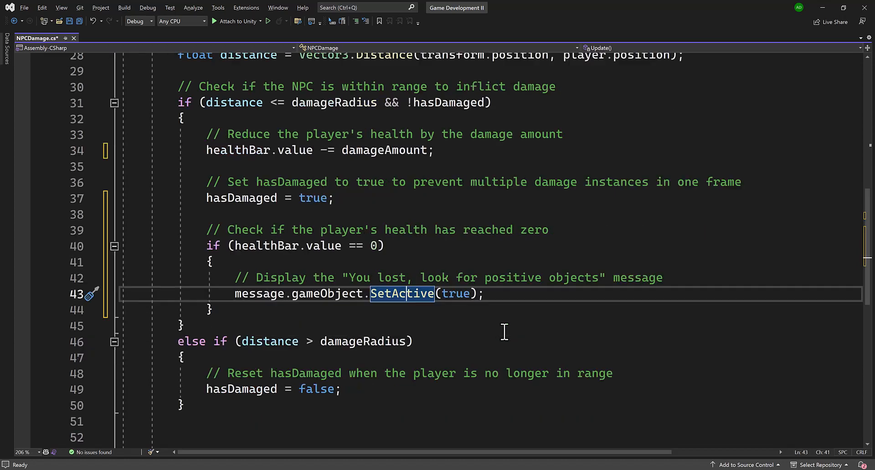
mouse_move(443, 295)
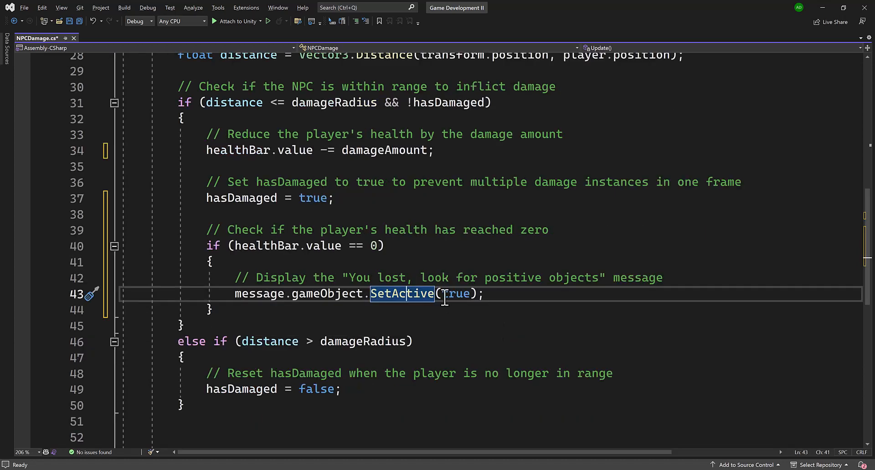
mouse_move(457, 295)
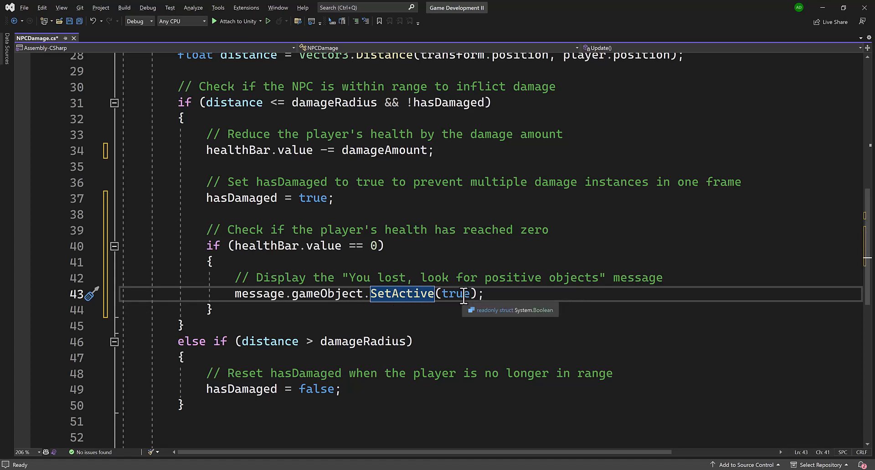
mouse_move(477, 294)
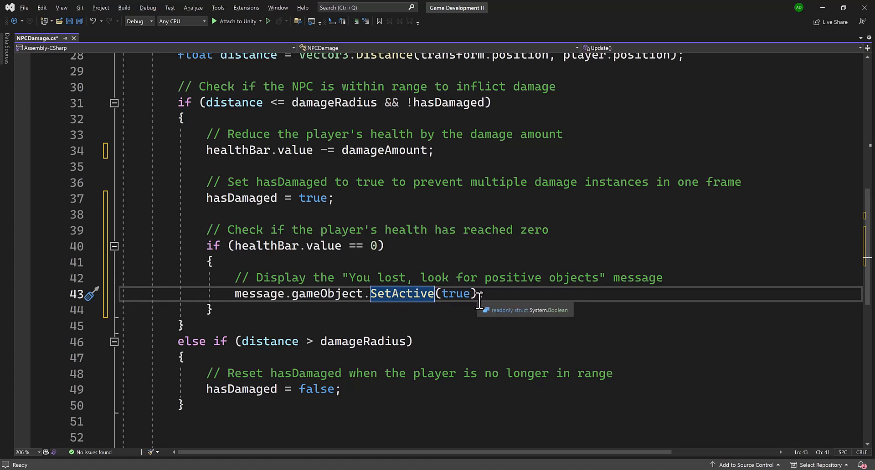
key(ctrl+s)
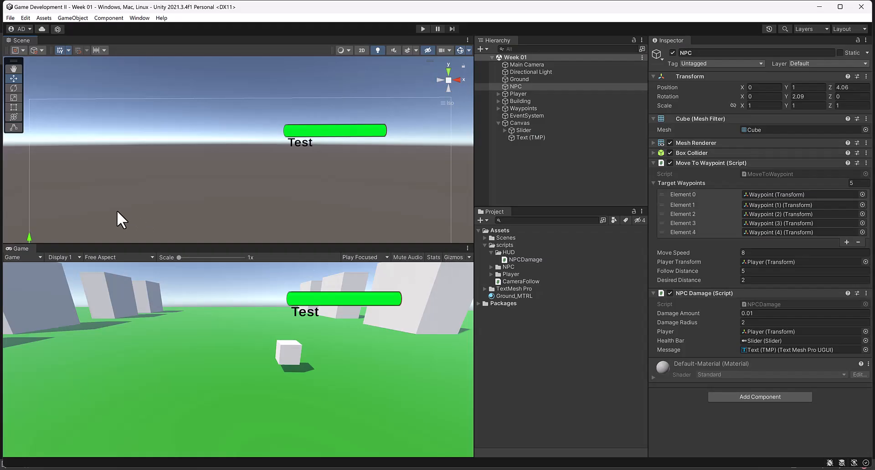
mouse_move(316, 113)
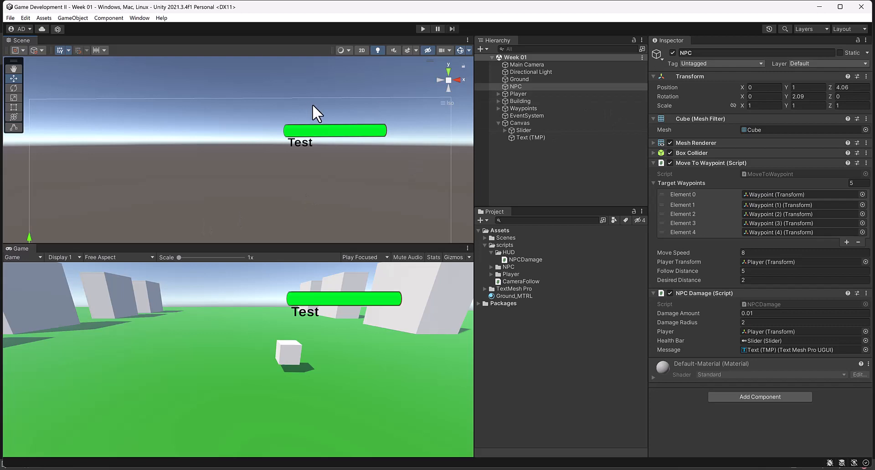
- Replace the text content 'Test' with 'You Lose, Find Positive Objects'
click(531, 138)
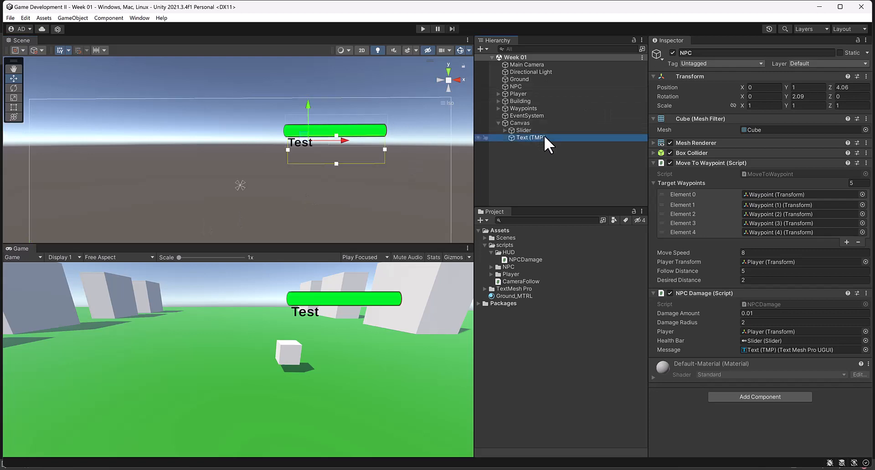
click(530, 137)
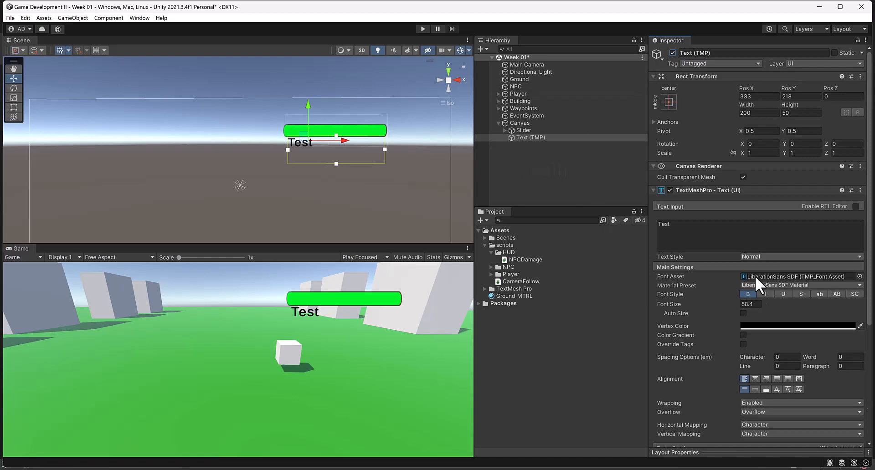
double_click(663, 224)
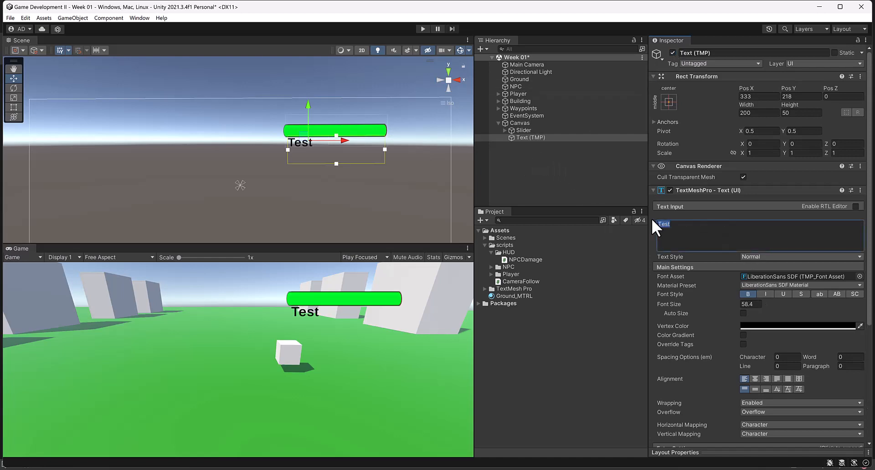
mouse_move(701, 222)
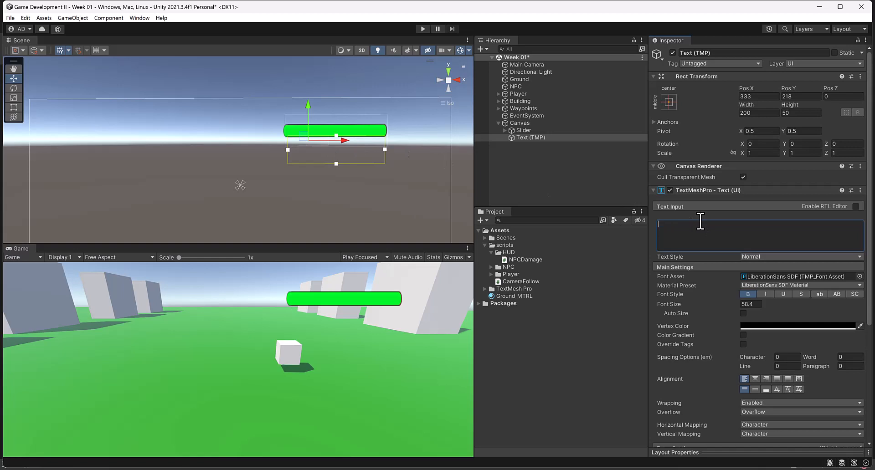
text(You)
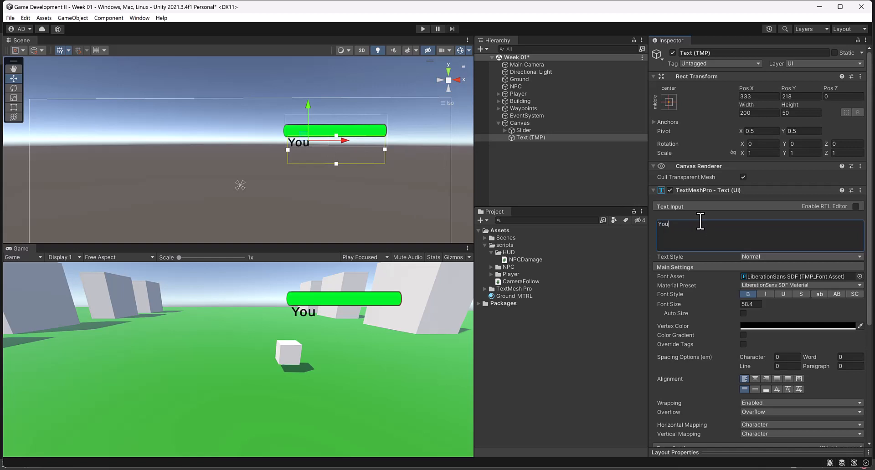
text(Los)
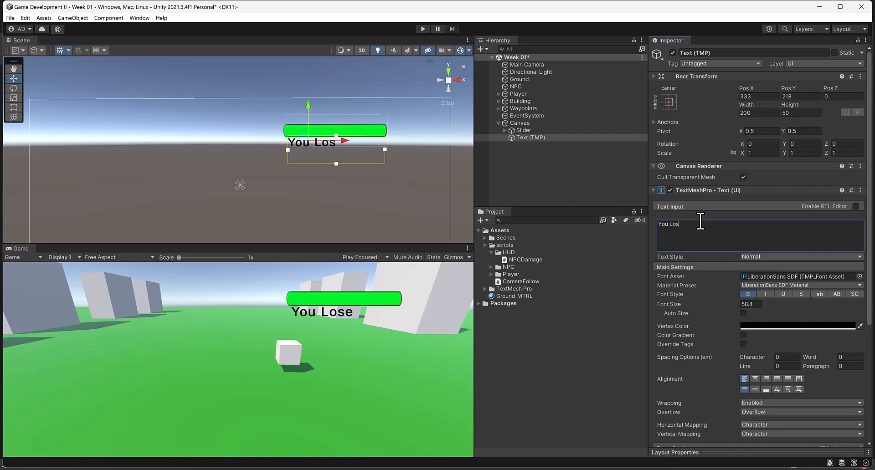
text(e, Try To)
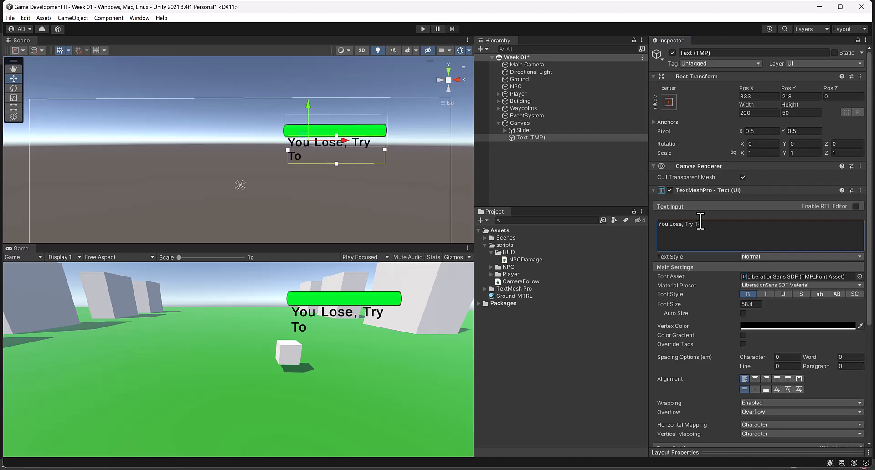
key(BackSpace)
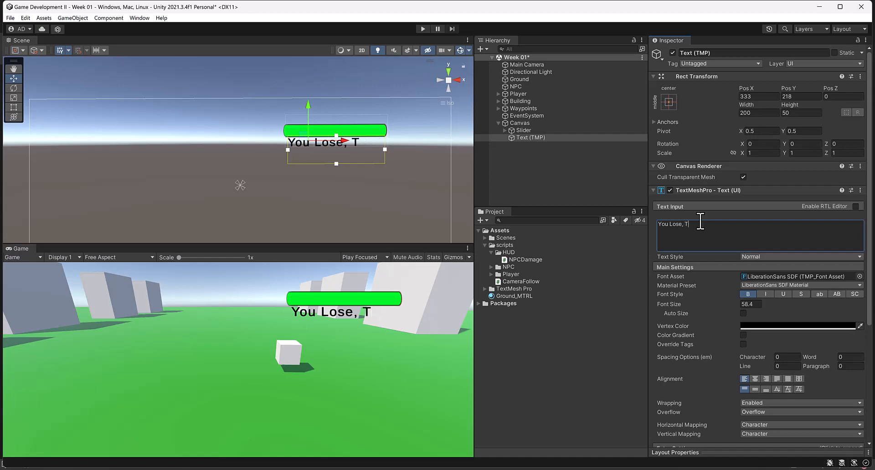
text(ind Pos)
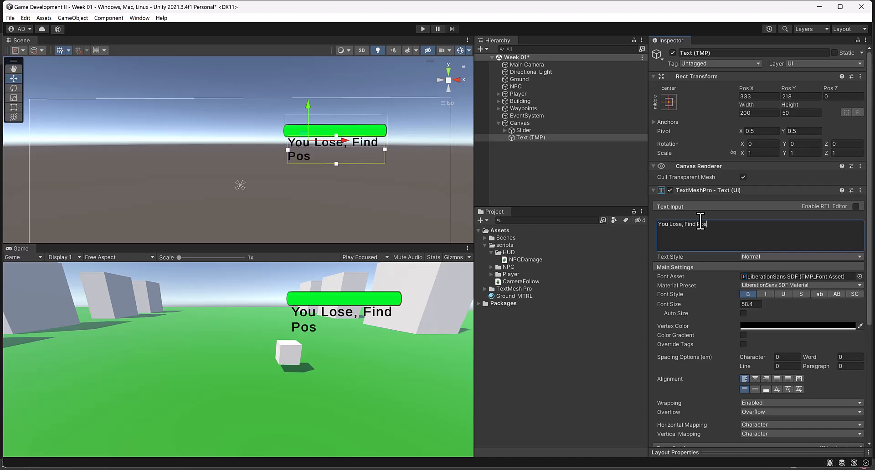
text(itive)
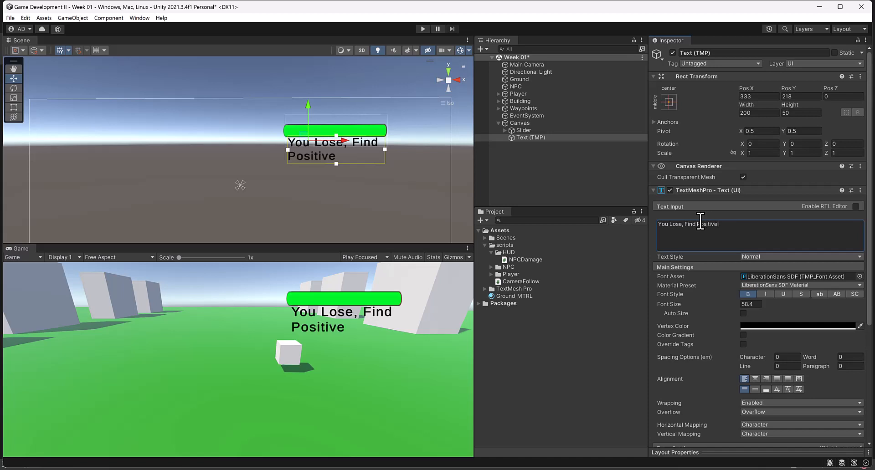
text(Objects)
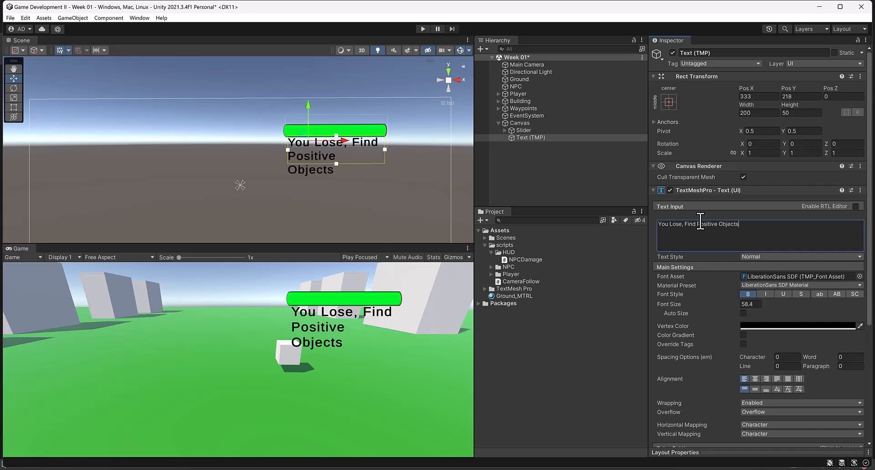
mouse_move(392, 160)
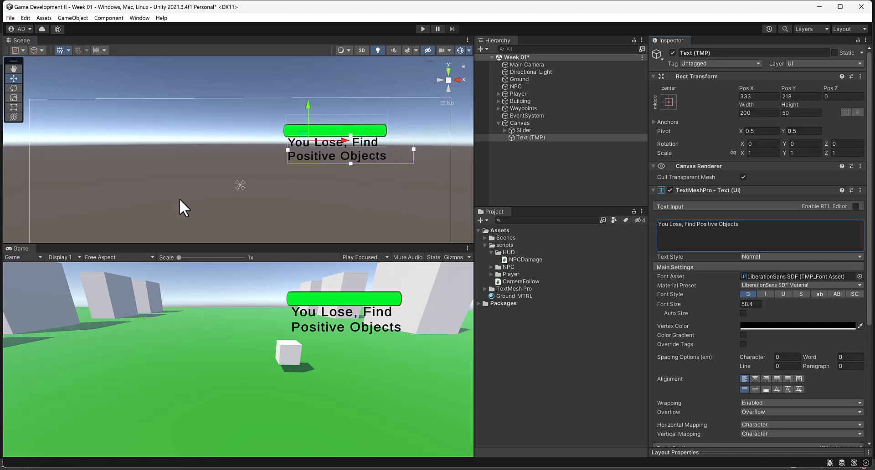
mouse_move(381, 334)
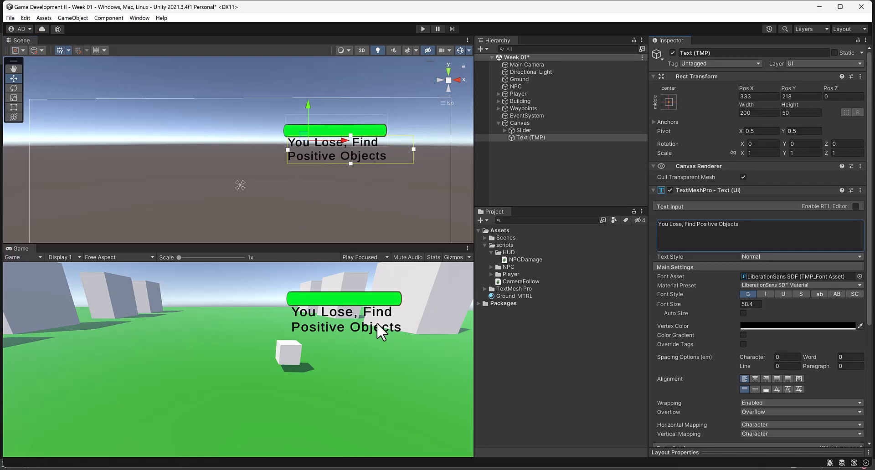
mouse_move(542, 144)
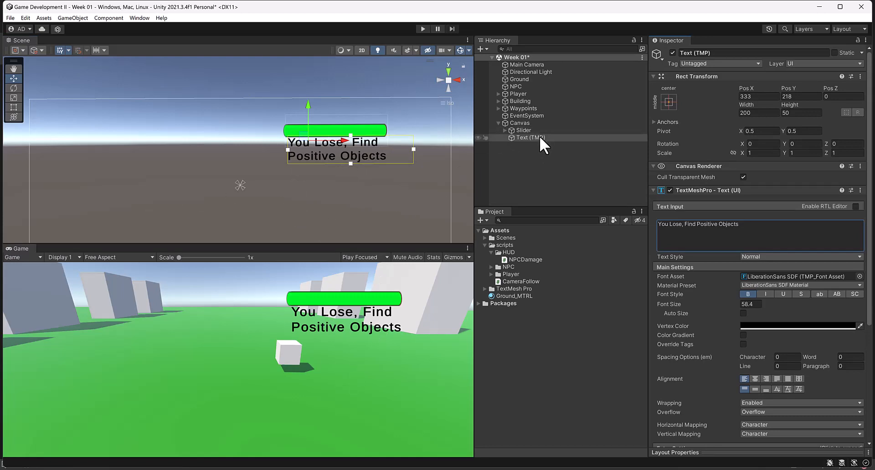
- Add a UI Panel under the Canvas and place it first among its children
right_click(519, 123)
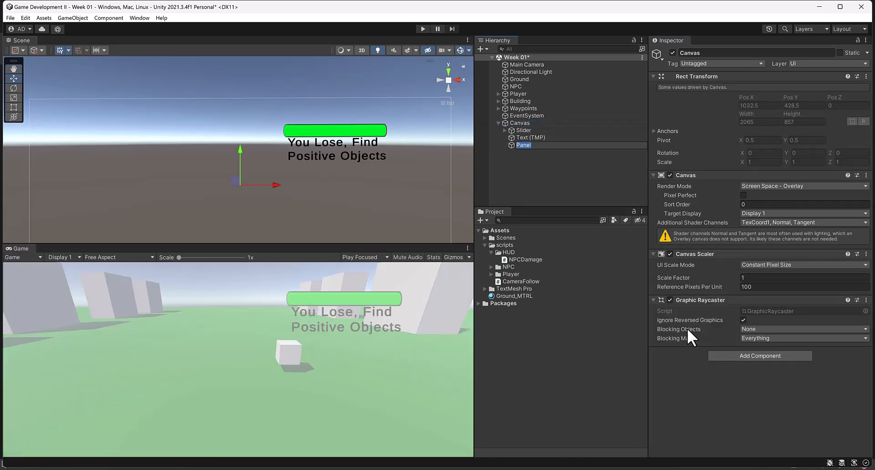
click(514, 156)
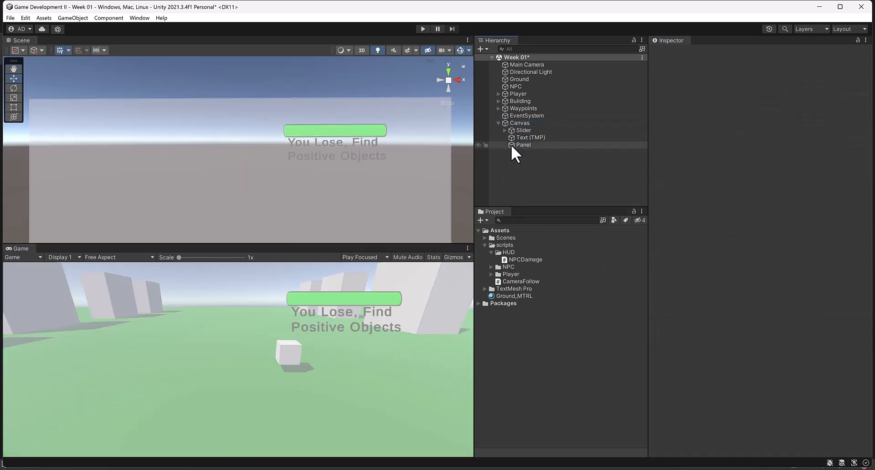
click(523, 145)
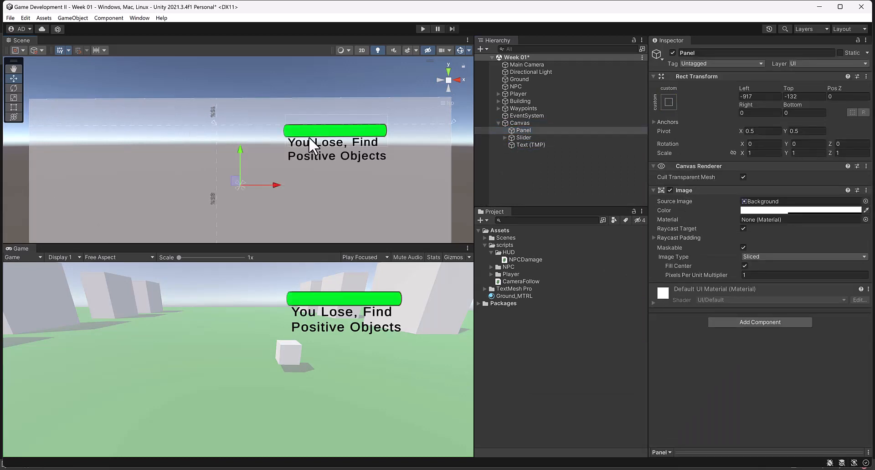
click(669, 102)
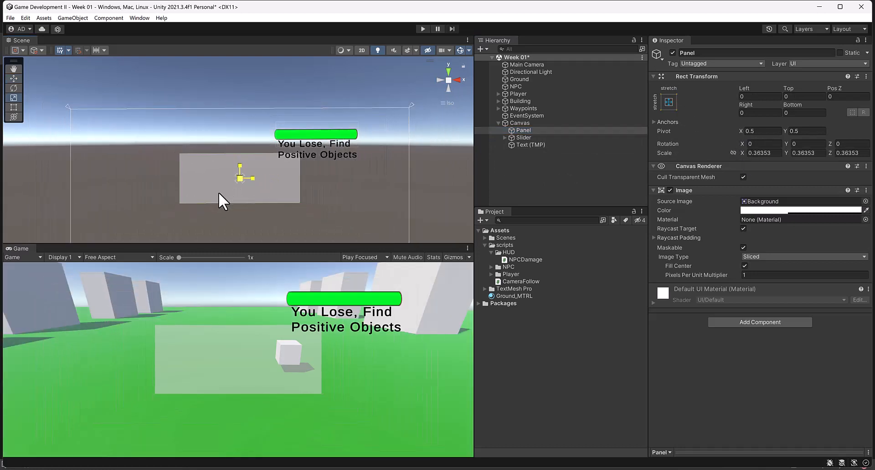
- Shrink and move the panel to sit just behind the two-line lose message
drag(245, 178, 363, 178)
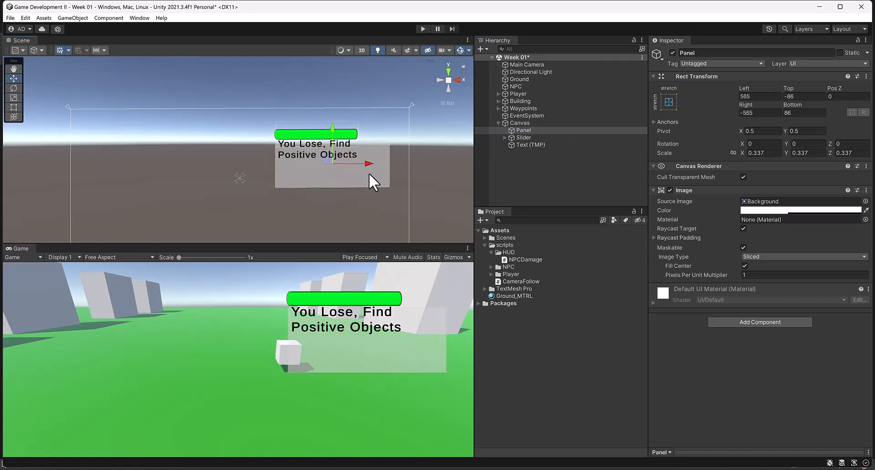
drag(317, 134, 333, 140)
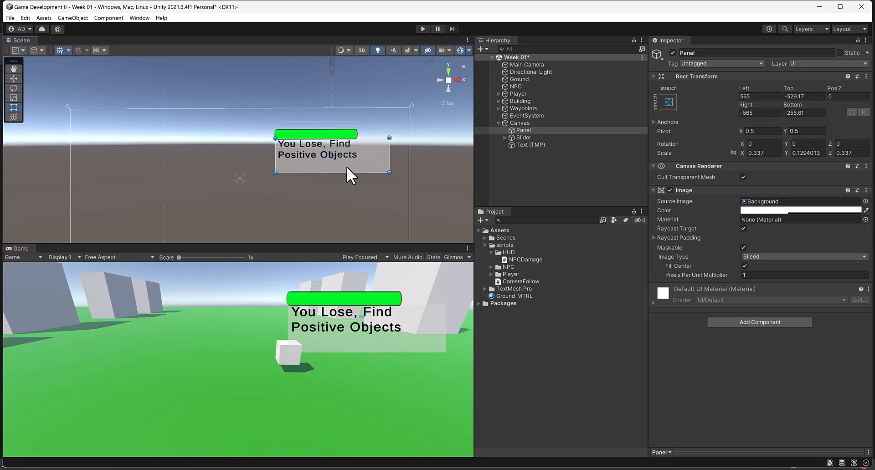
drag(351, 176, 341, 156)
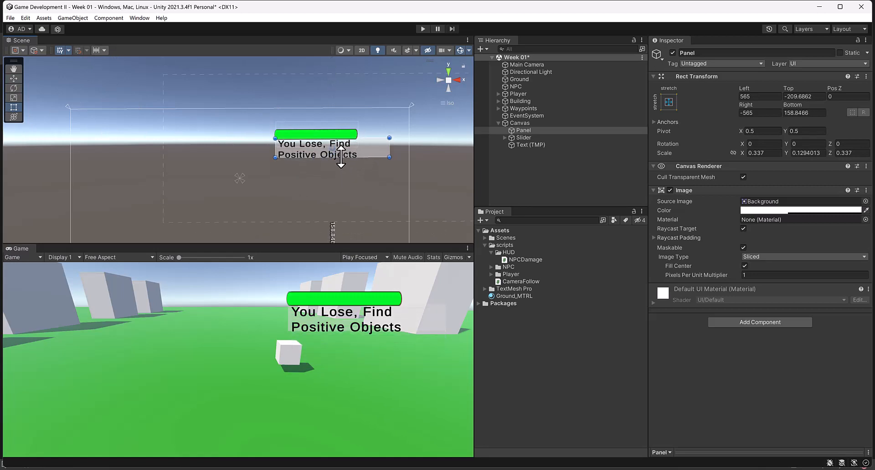
drag(389, 144, 379, 149)
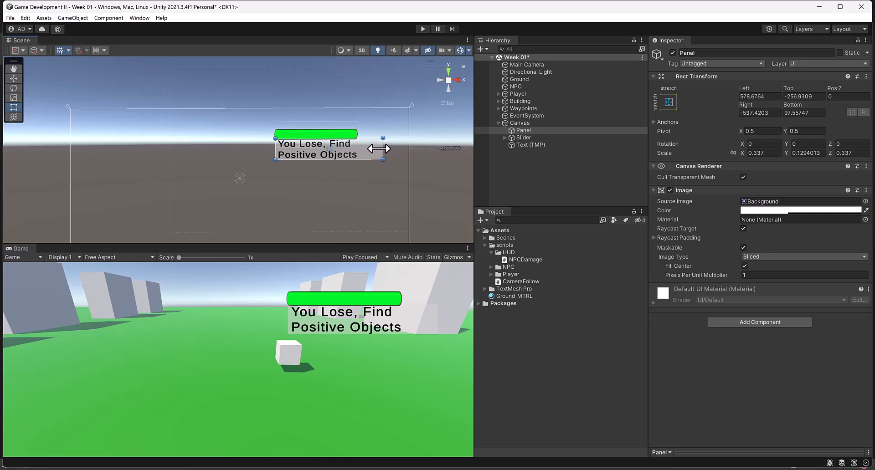
drag(383, 155, 346, 149)
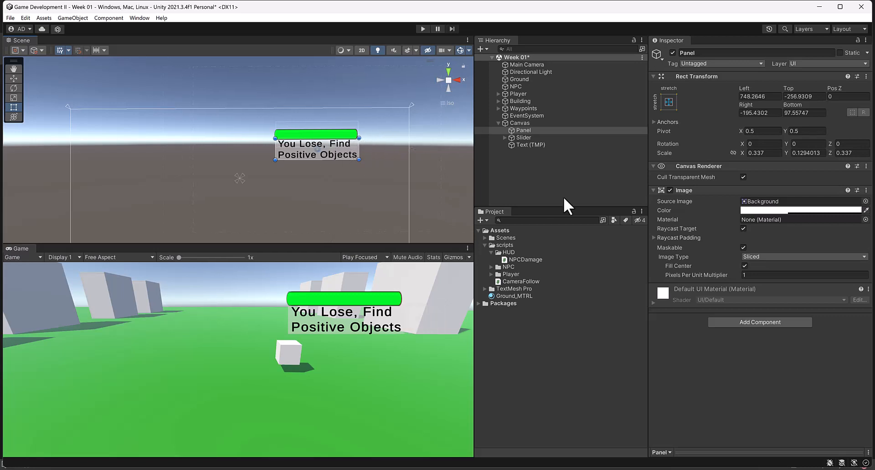
- Toggle the Canvas off, reorder Slider above Panel, and review the NPC Damage Message field
click(520, 123)
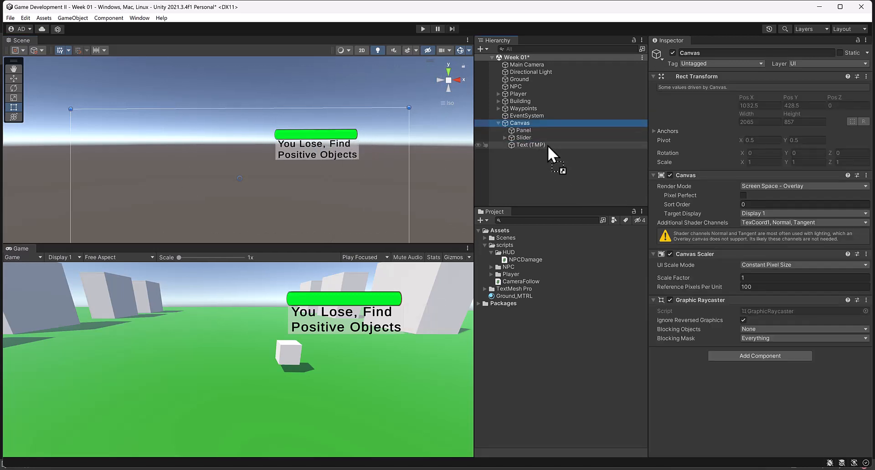
click(662, 53)
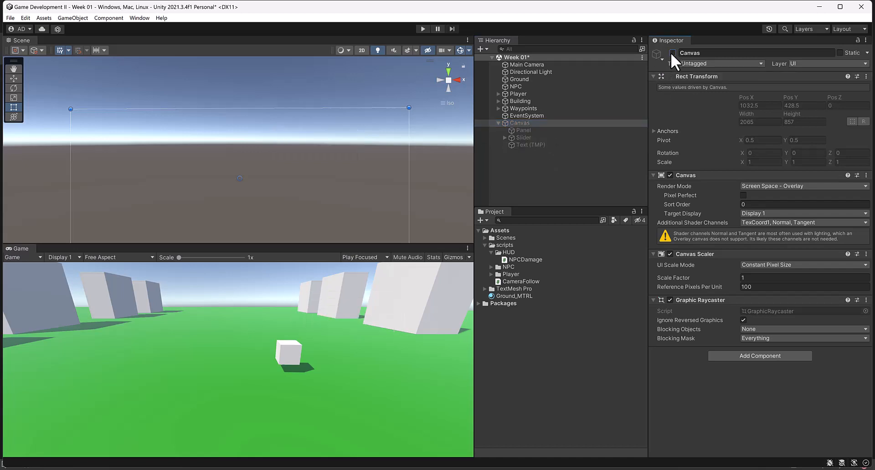
click(524, 138)
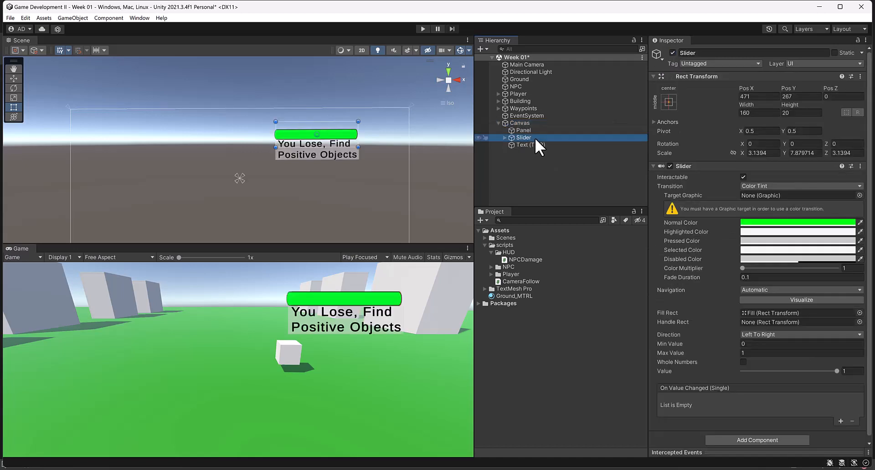
click(530, 145)
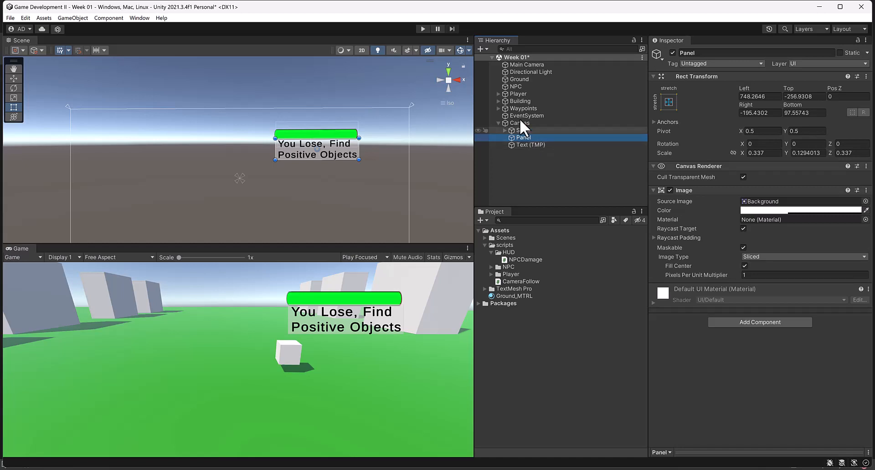
click(516, 85)
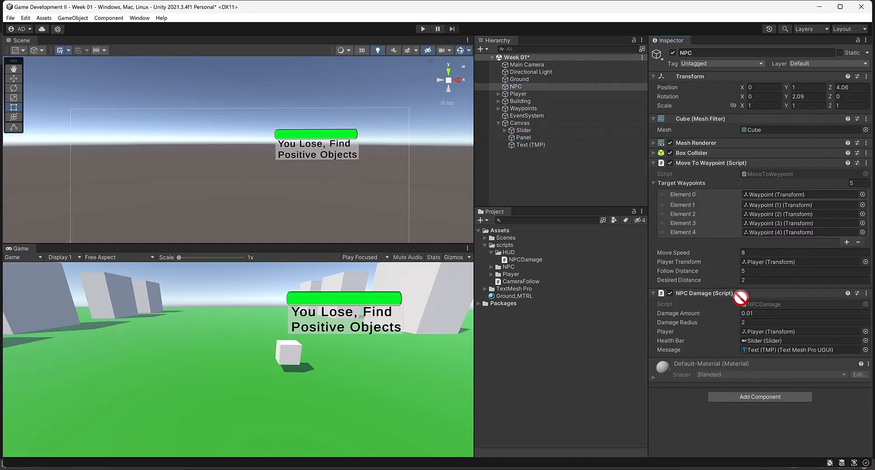
mouse_move(562, 173)
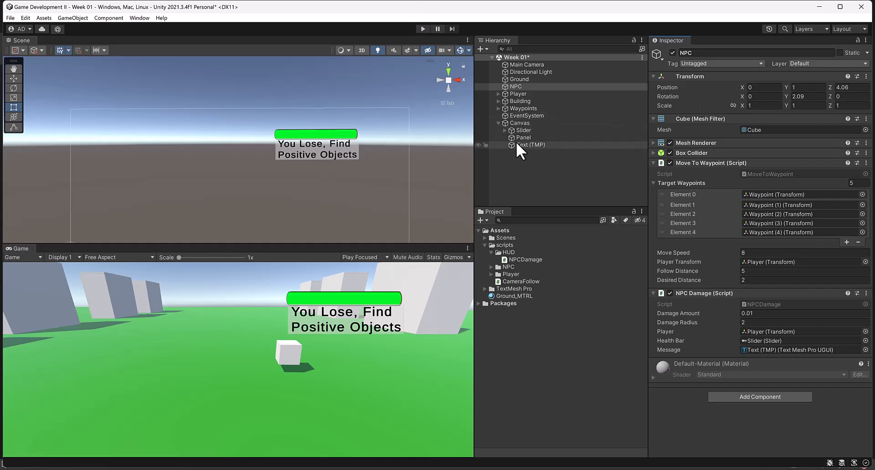
- Select the lose message text and stop the play test after it appeared over the drained bar
click(531, 145)
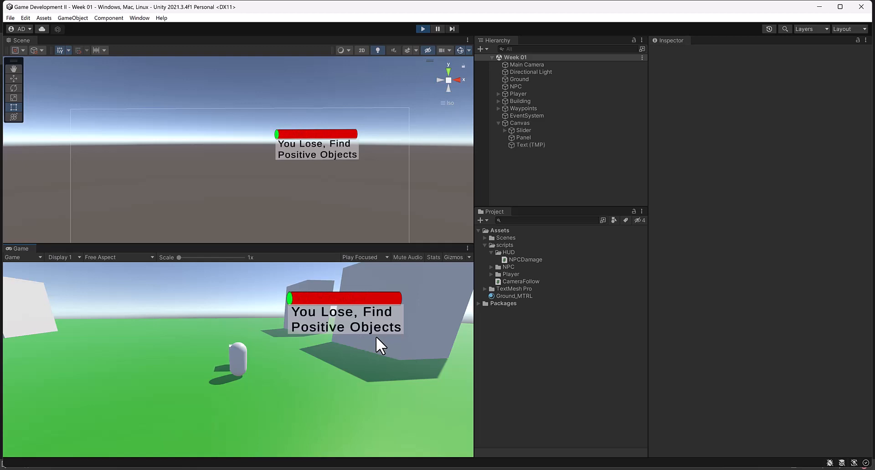
mouse_move(430, 25)
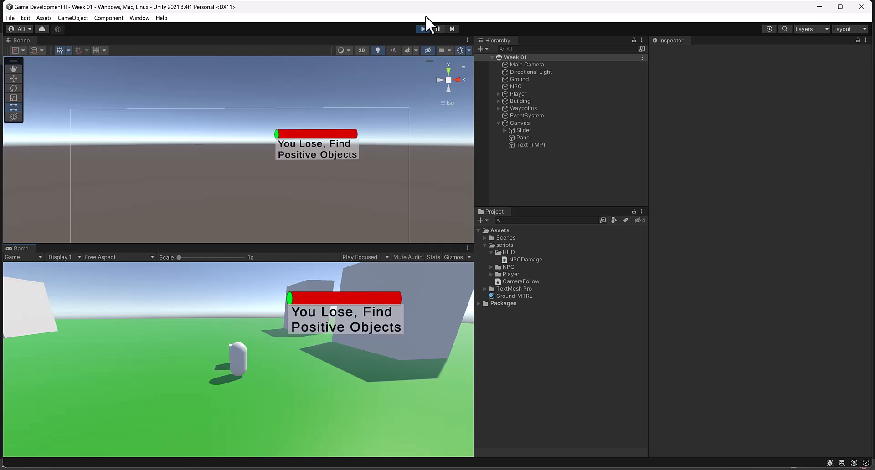
click(422, 28)
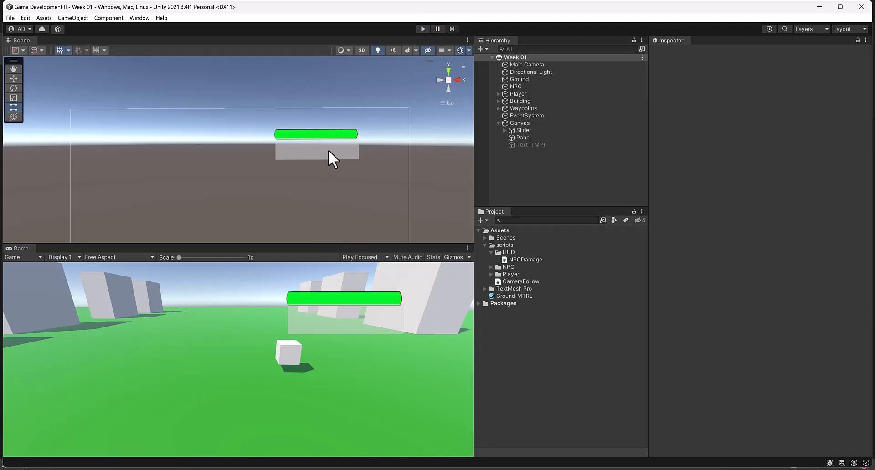
mouse_move(177, 370)
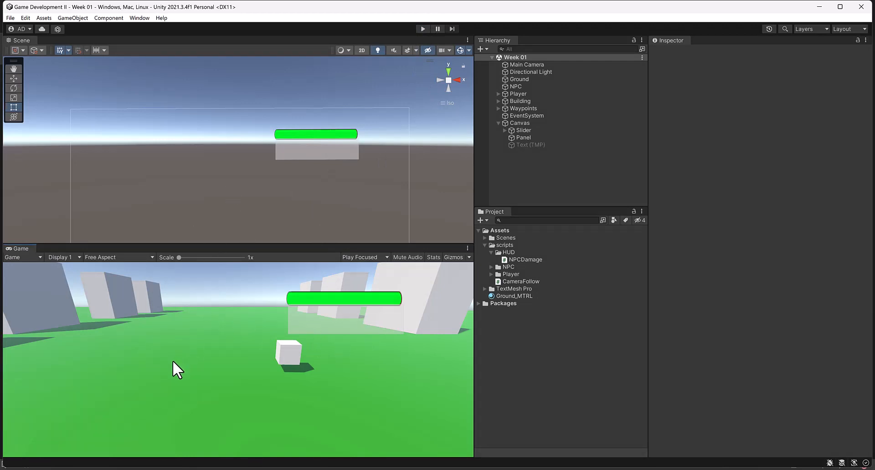
mouse_move(364, 308)
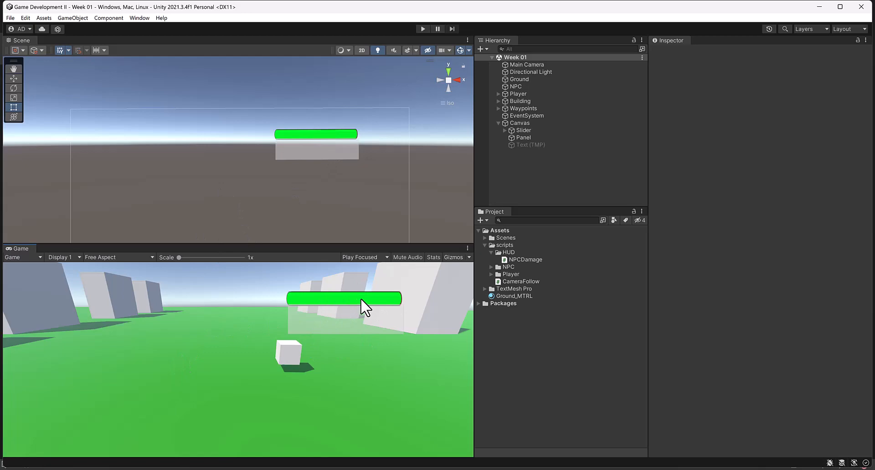